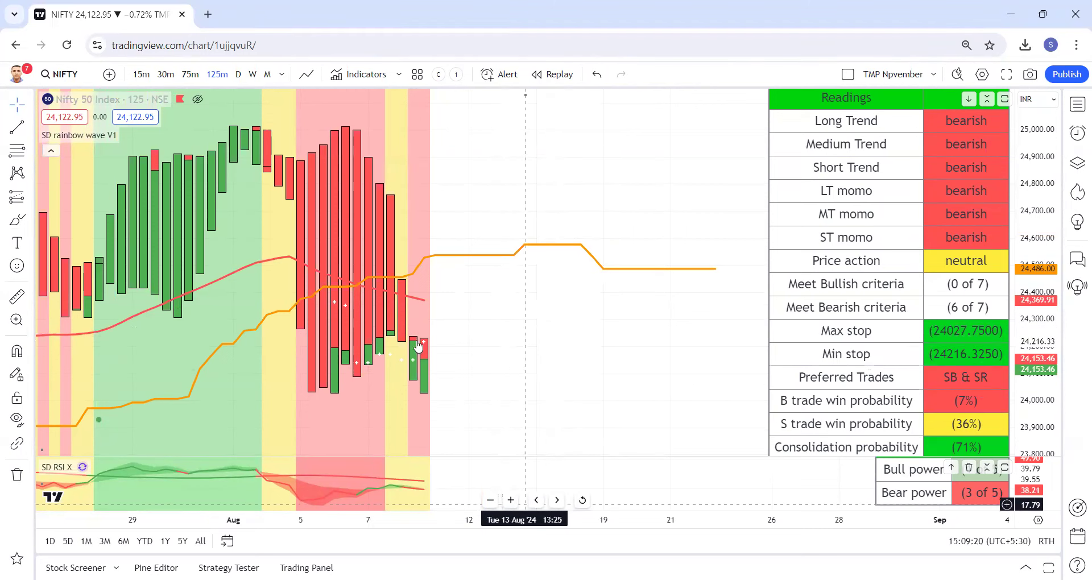
mouse_move(393, 374)
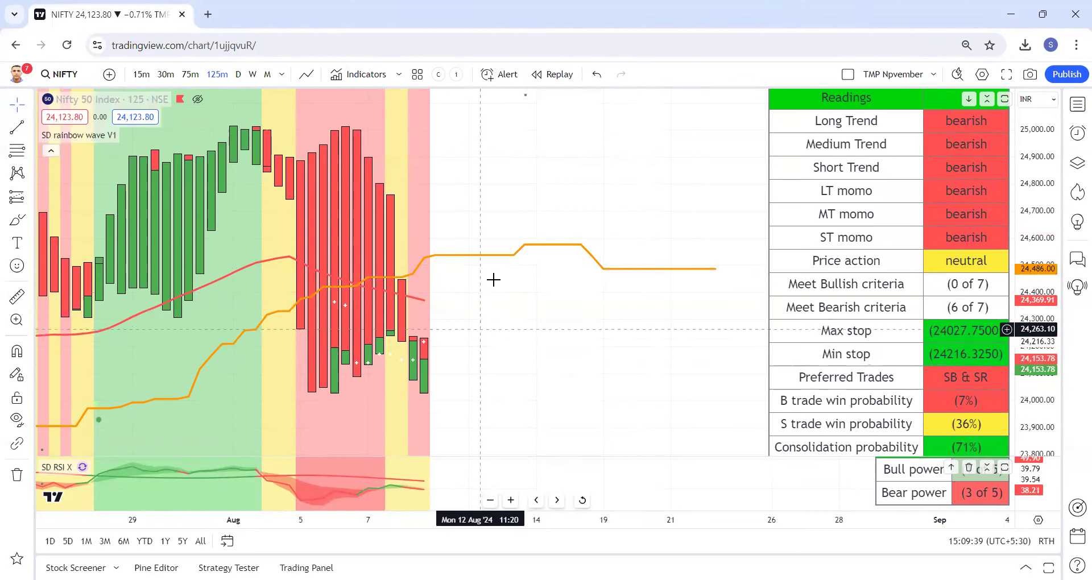
mouse_move(484, 372)
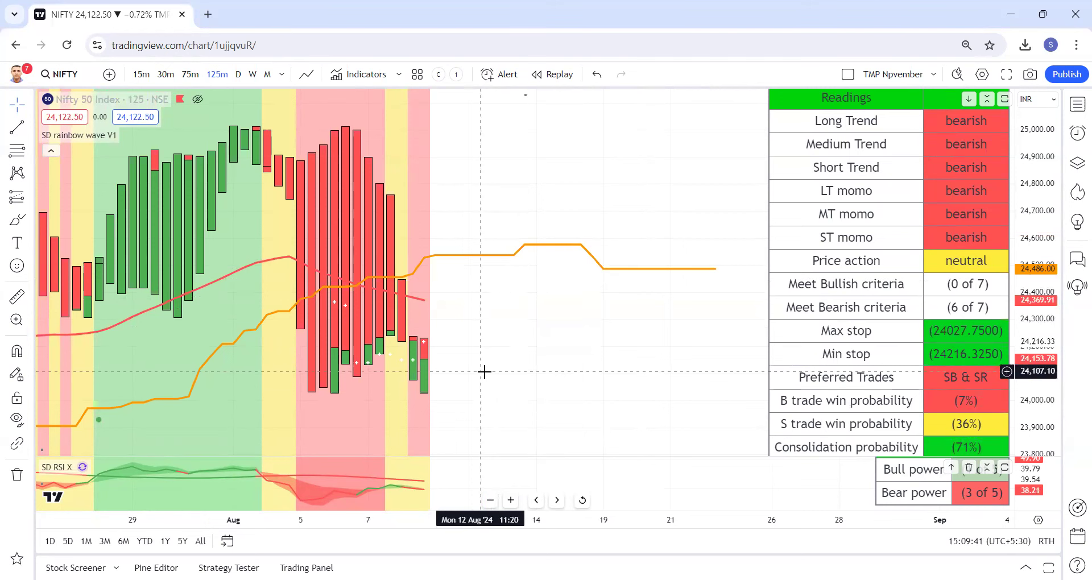
mouse_move(470, 412)
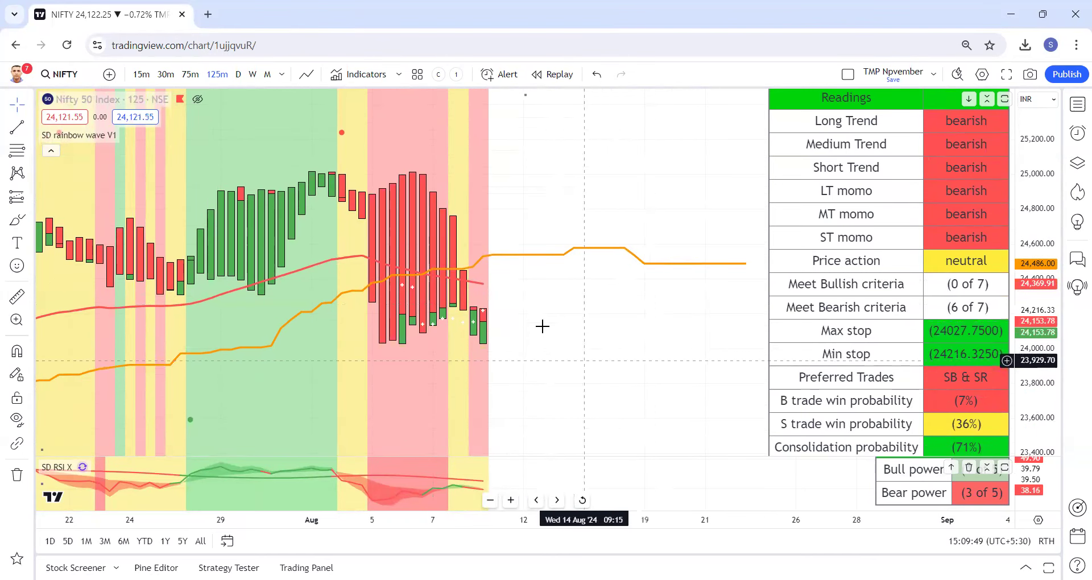
mouse_move(649, 261)
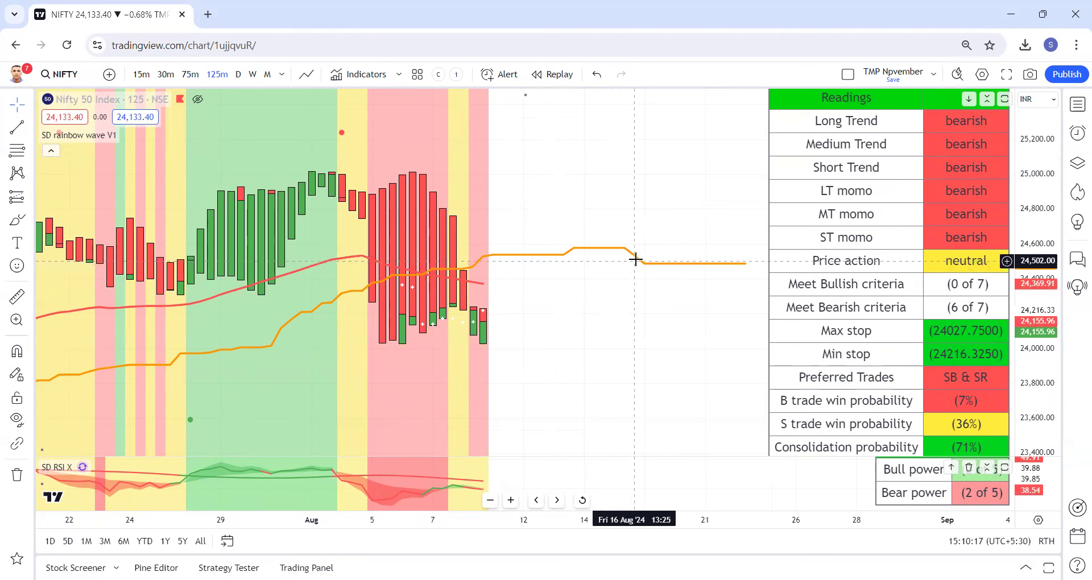
mouse_move(604, 261)
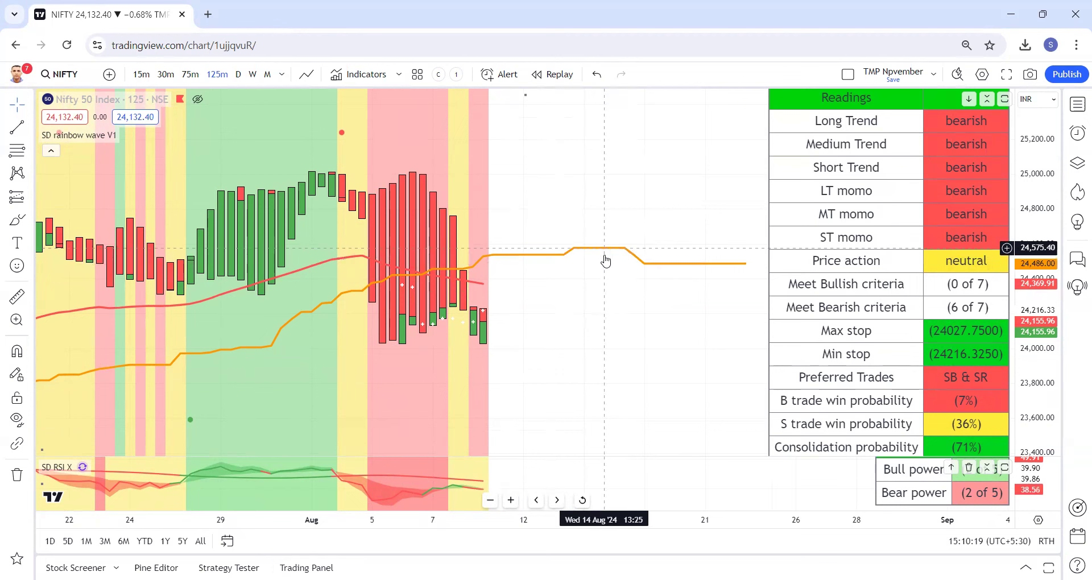
mouse_move(494, 342)
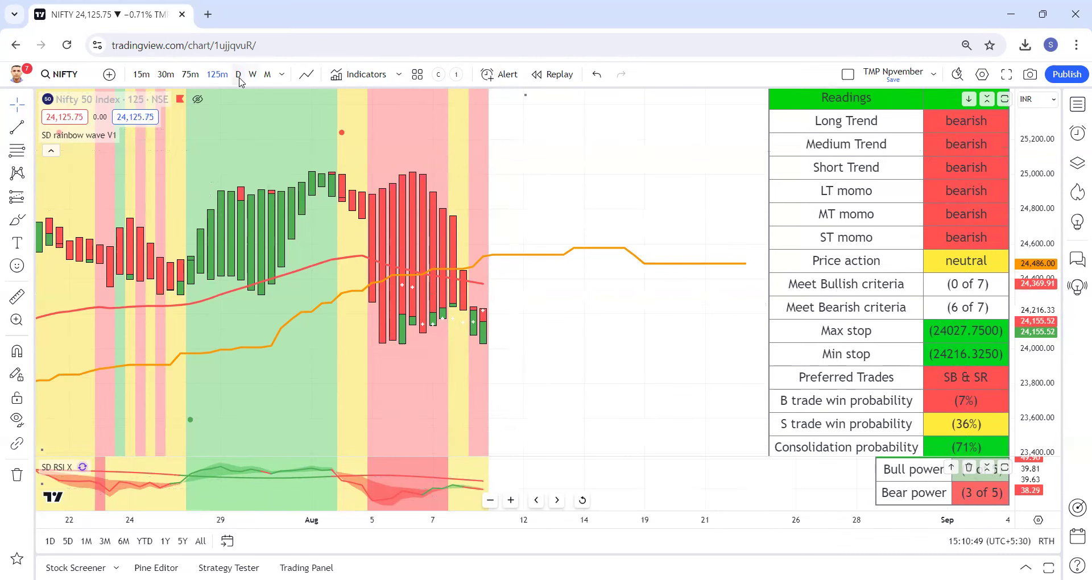
- Switch the NIFTY chart to the daily (D) timeframe to see its readings
left_click(238, 74)
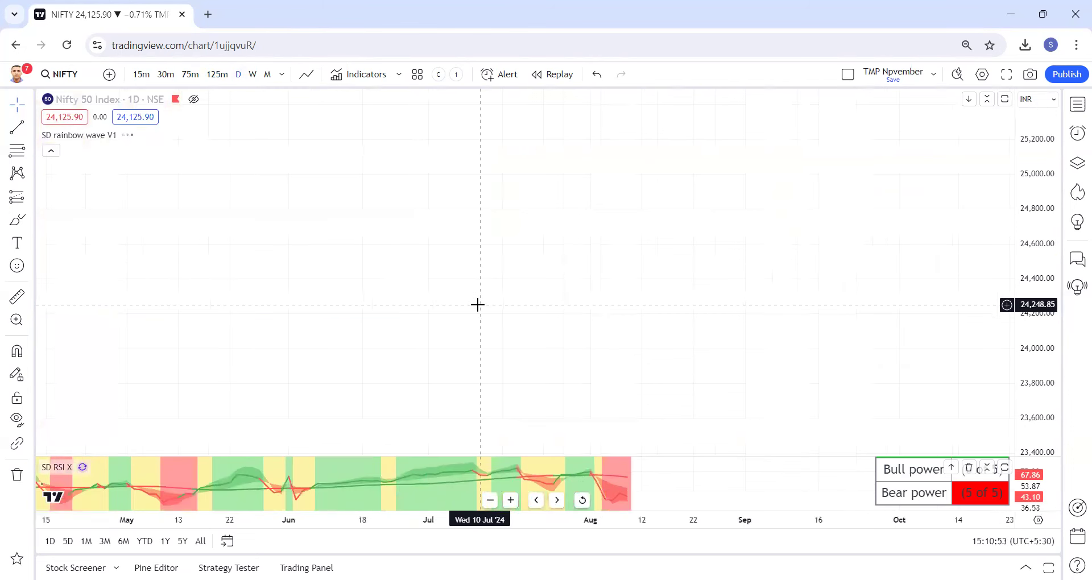
mouse_move(657, 372)
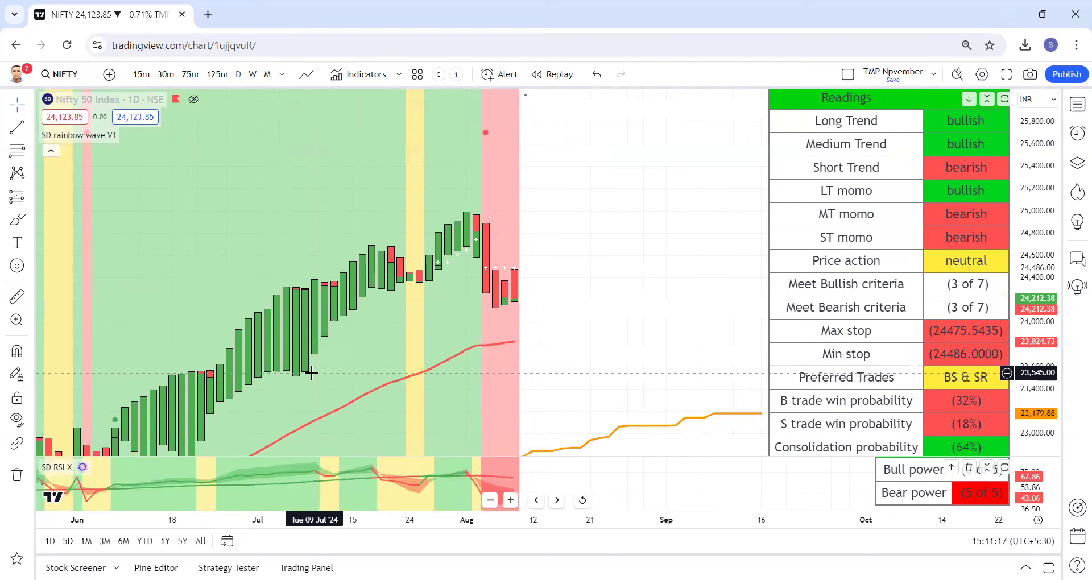
mouse_move(298, 302)
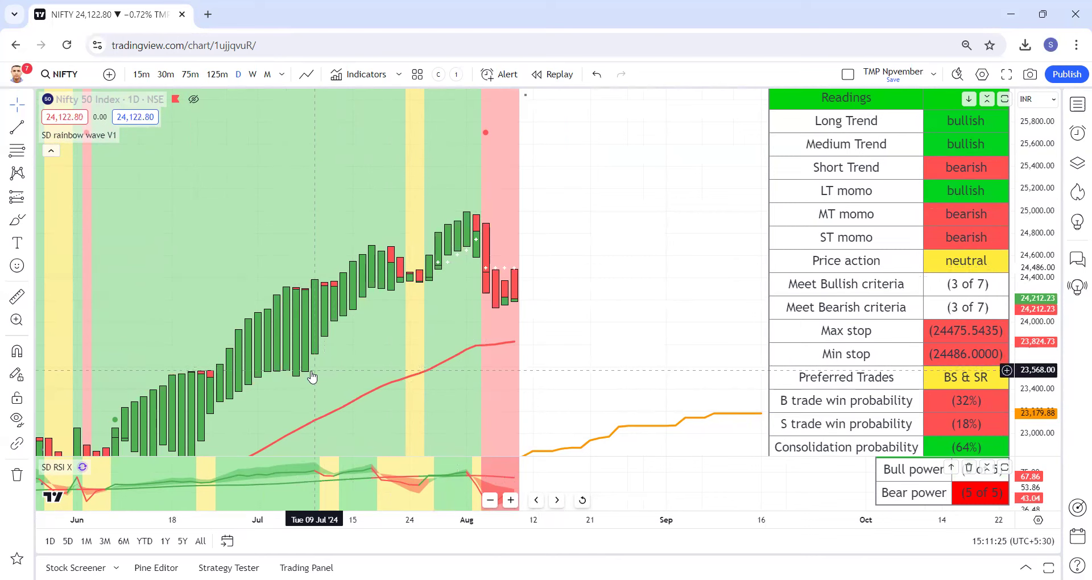
mouse_move(511, 307)
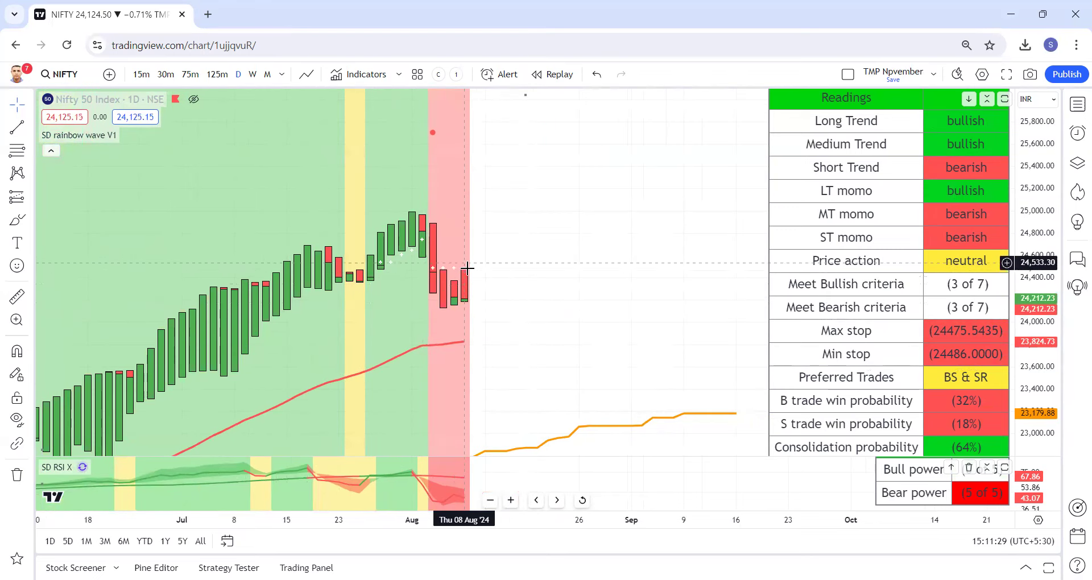
mouse_move(470, 273)
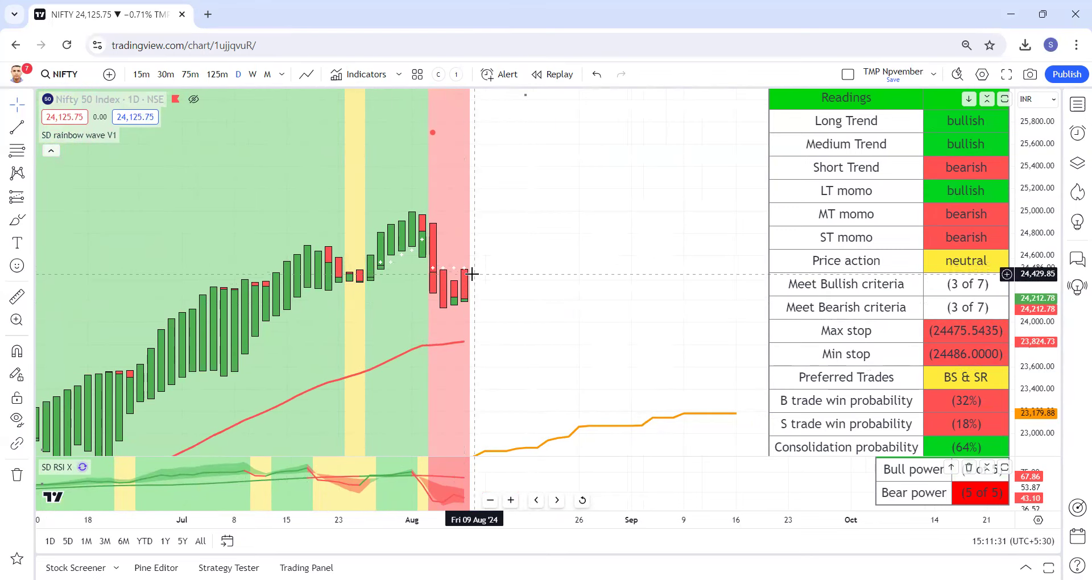
mouse_move(486, 261)
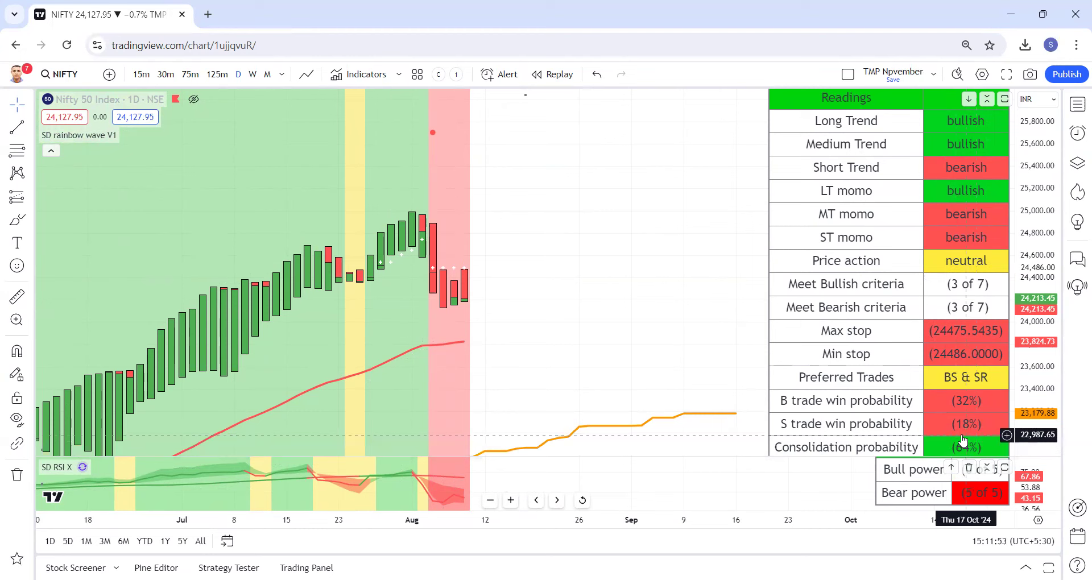
mouse_move(569, 266)
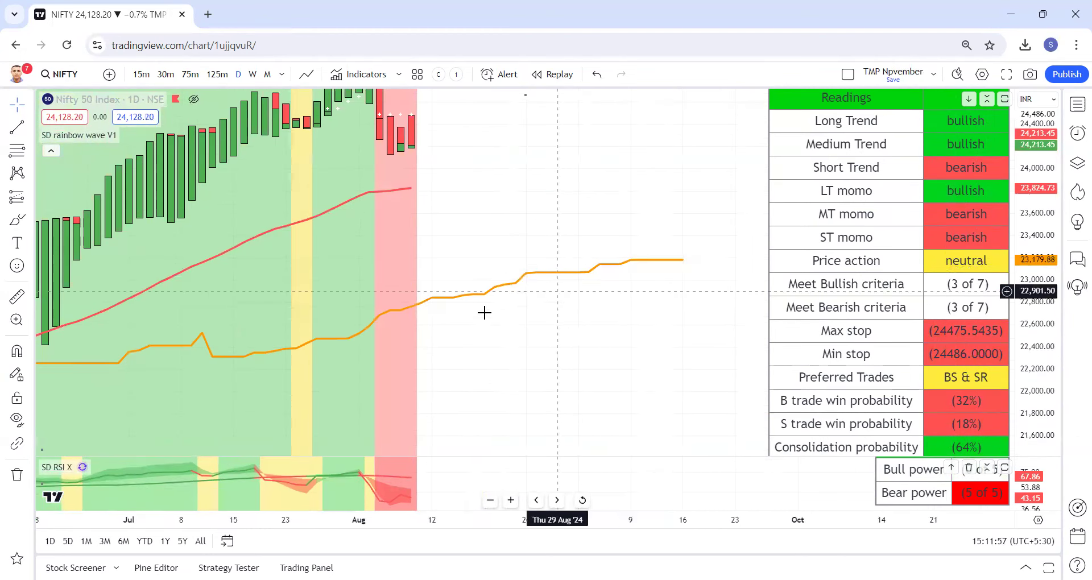
mouse_move(430, 319)
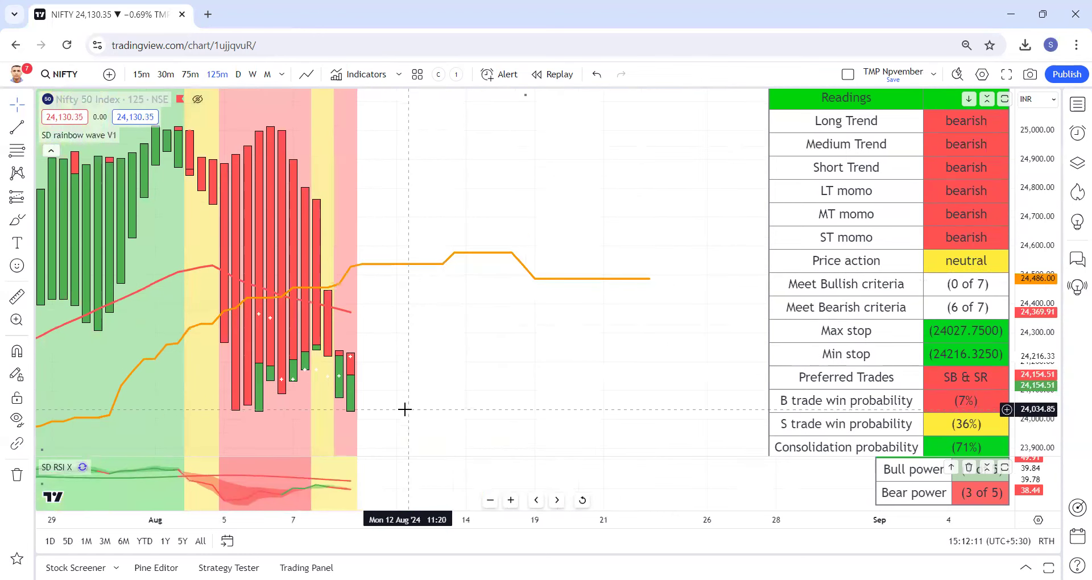
mouse_move(260, 418)
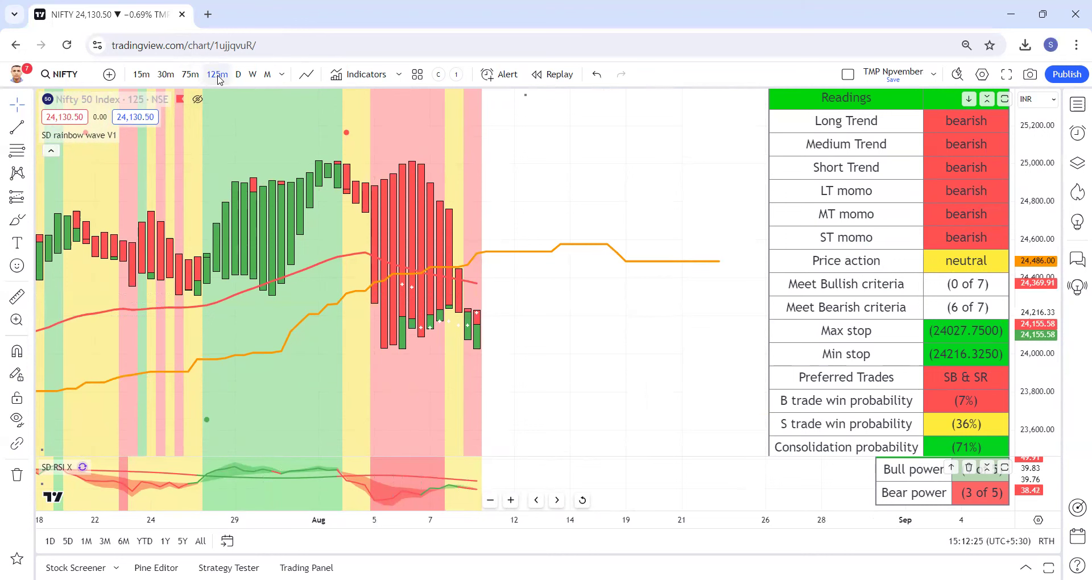
- Open the Indicators, Metrics & Strategies library over the NIFTY chart
left_click(365, 74)
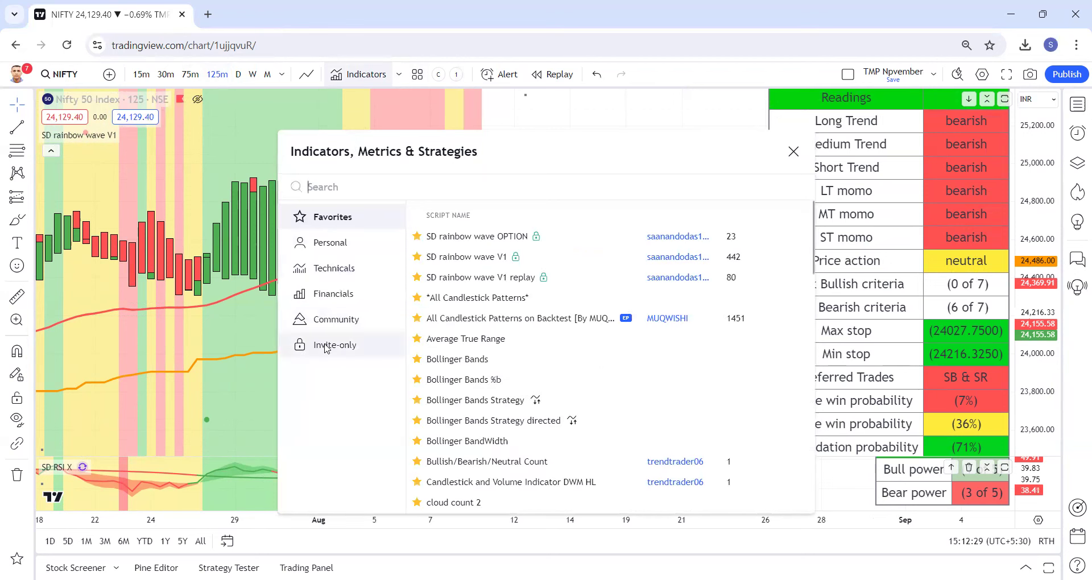
- Add invite-only SD rainbow wave OPTION with its Options inputs, accepting the settings
left_click(335, 345)
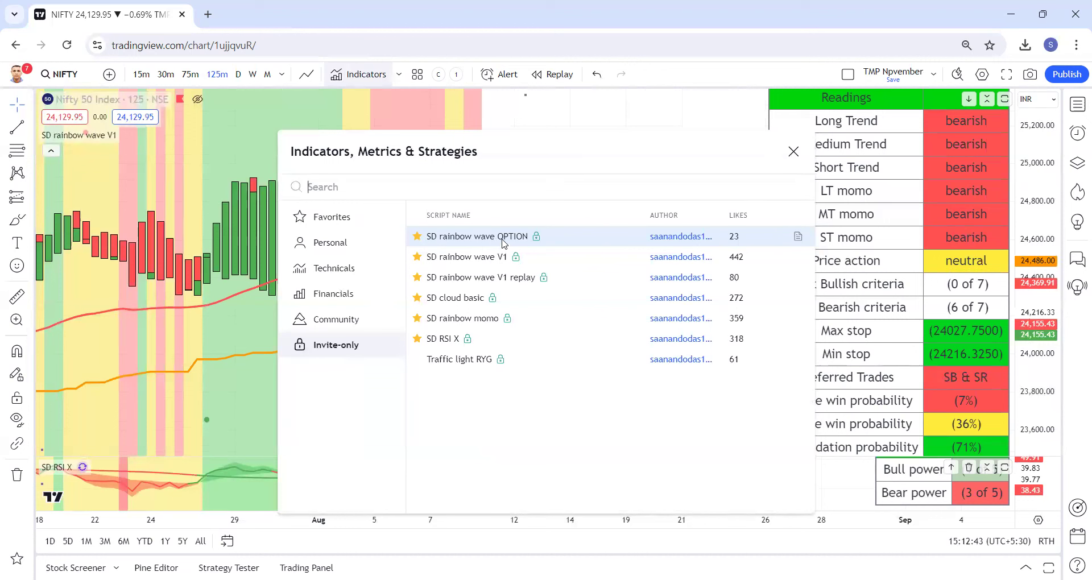
left_click(474, 236)
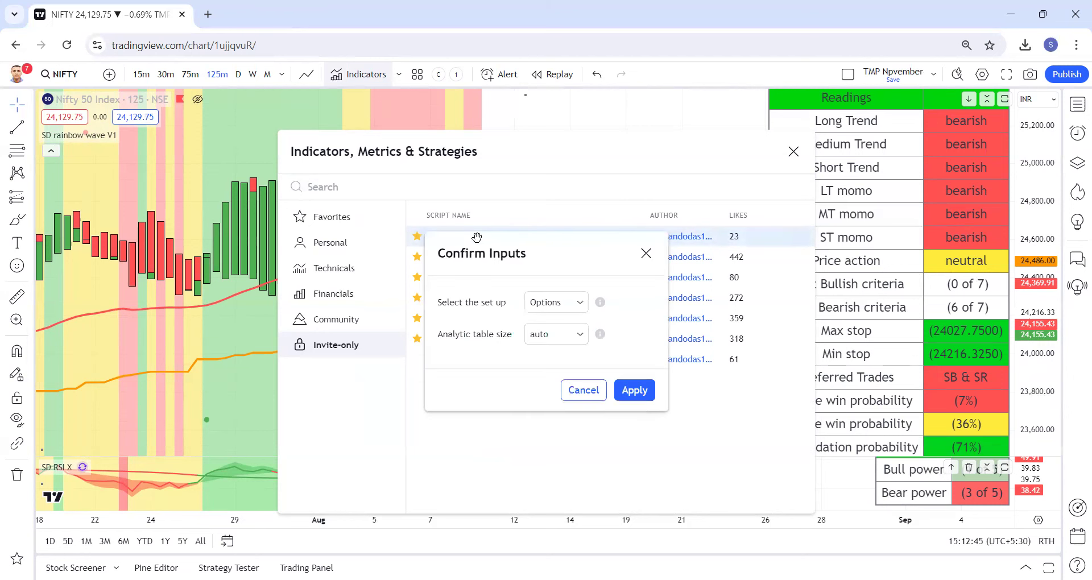
left_click(632, 390)
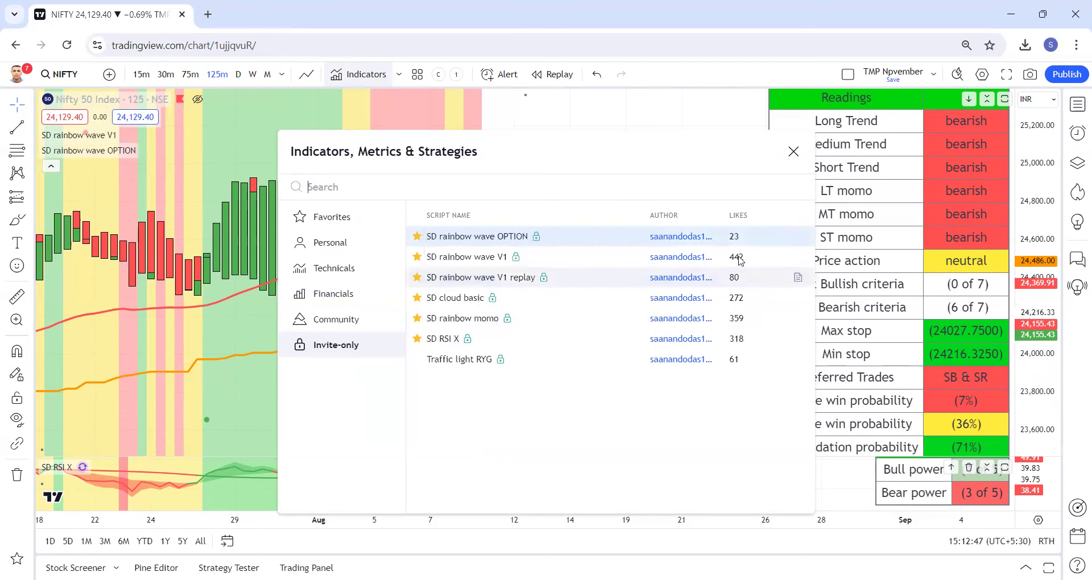
left_click(792, 152)
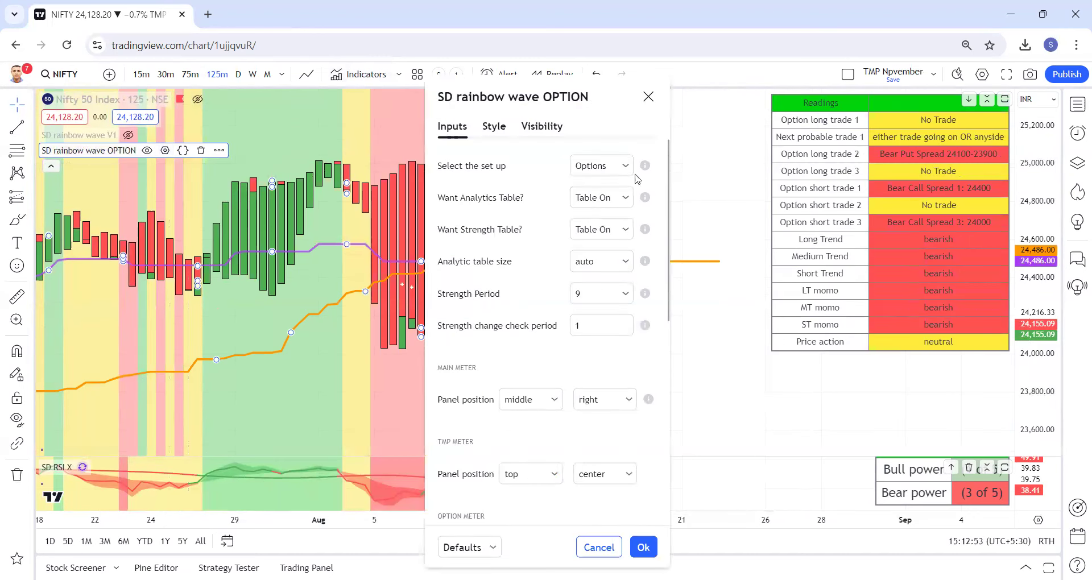
left_click(599, 164)
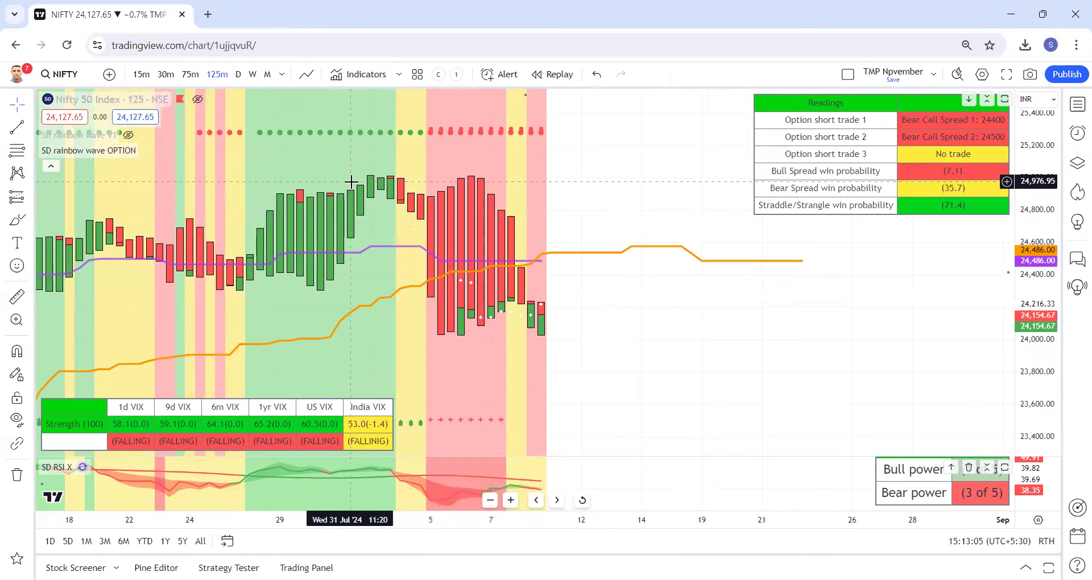
mouse_move(380, 149)
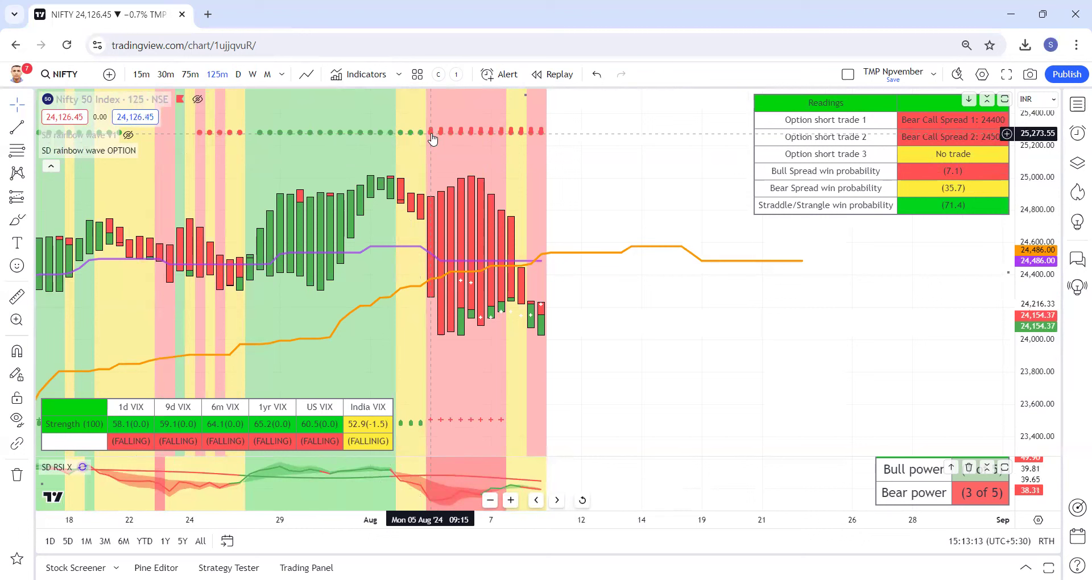
mouse_move(421, 146)
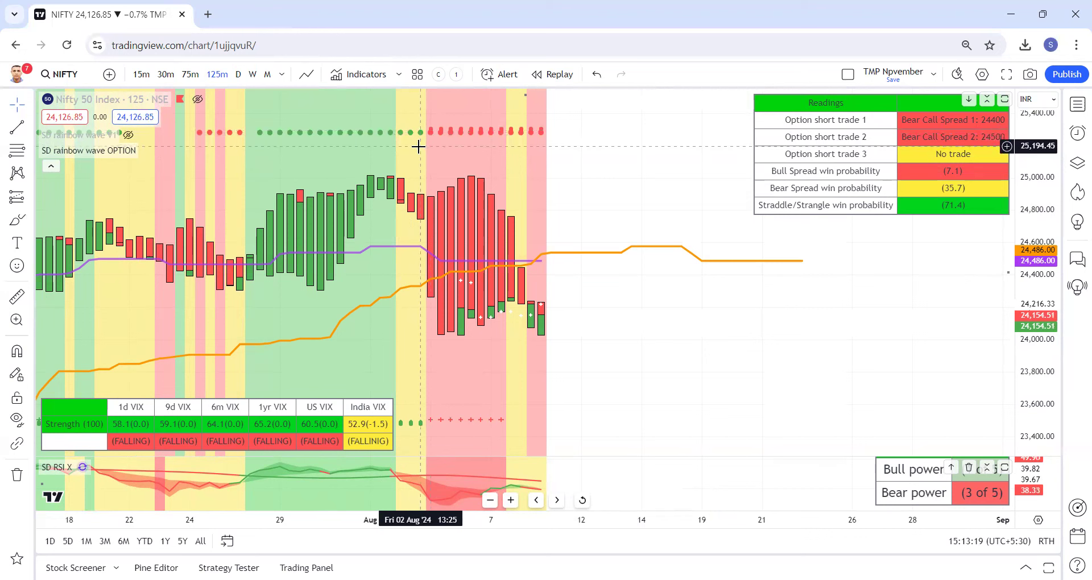
mouse_move(922, 152)
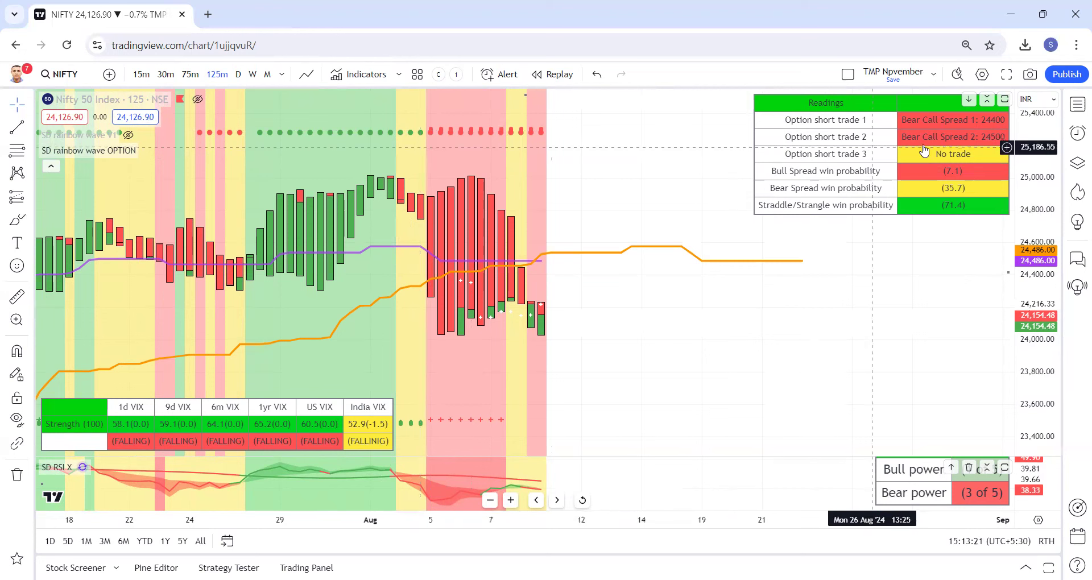
mouse_move(451, 112)
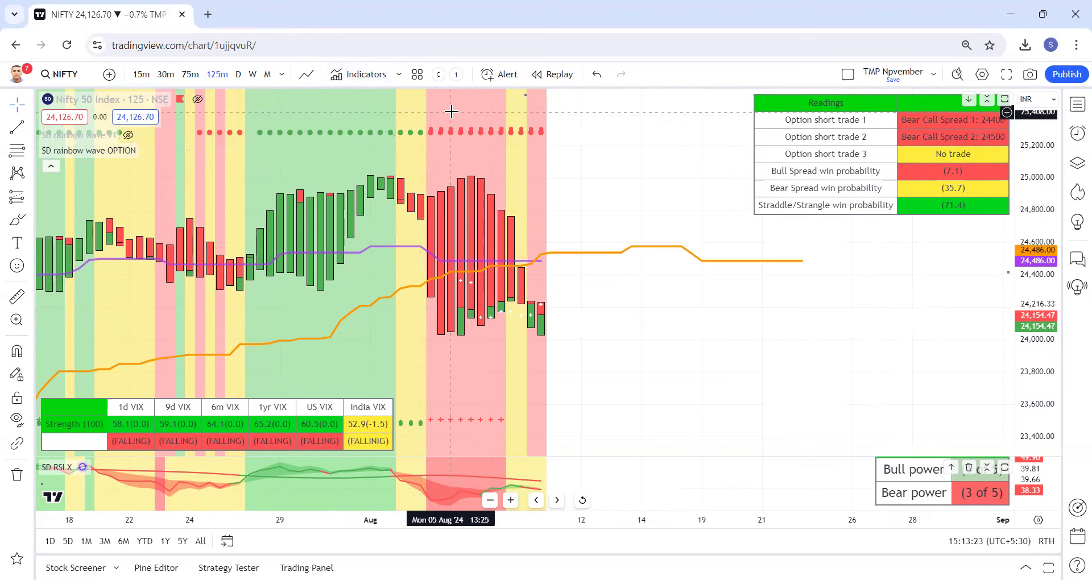
mouse_move(552, 139)
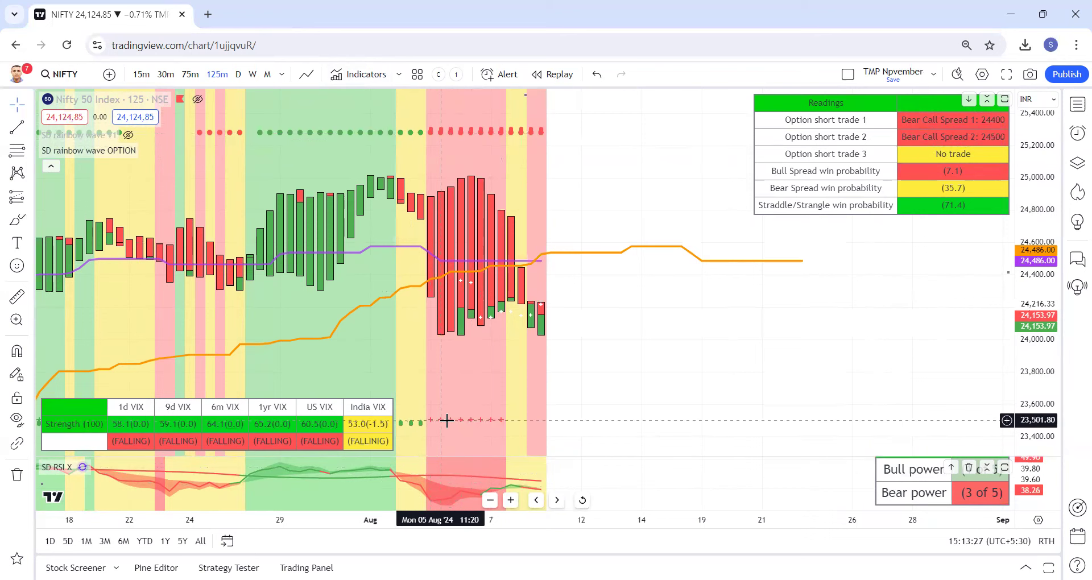
mouse_move(496, 425)
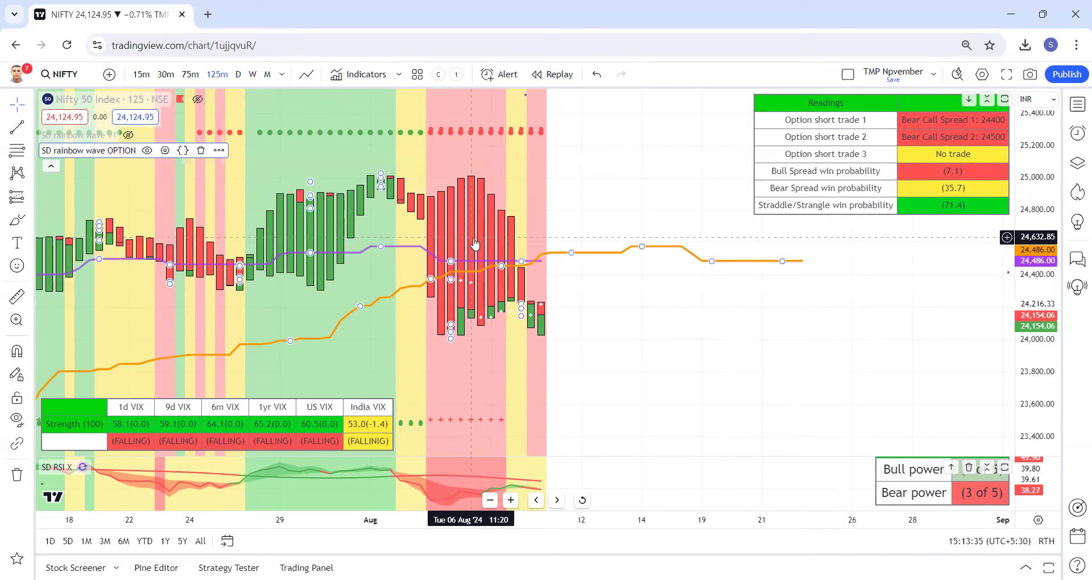
left_click(505, 74)
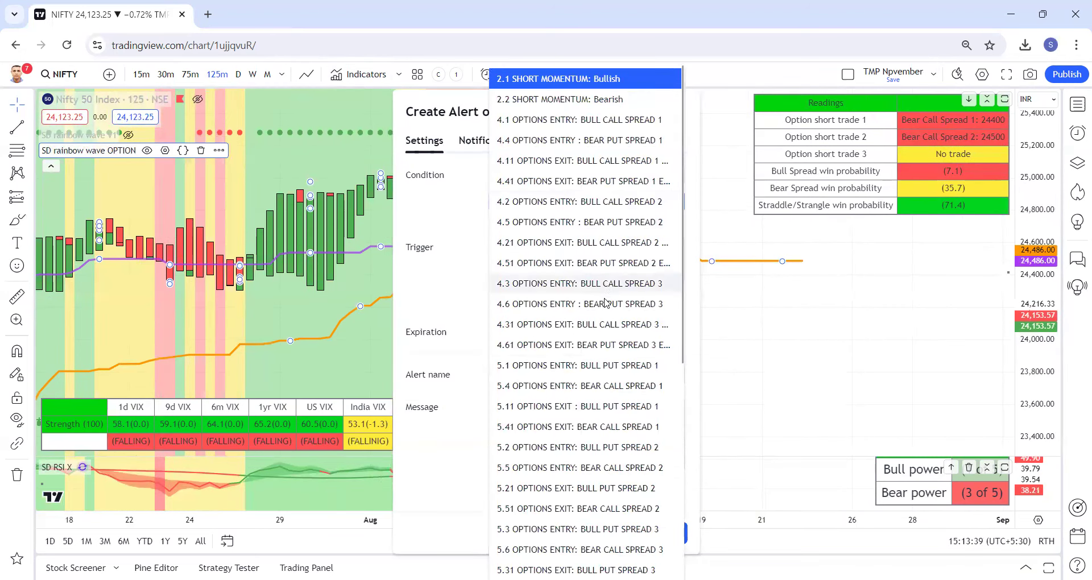
scroll("down", 3)
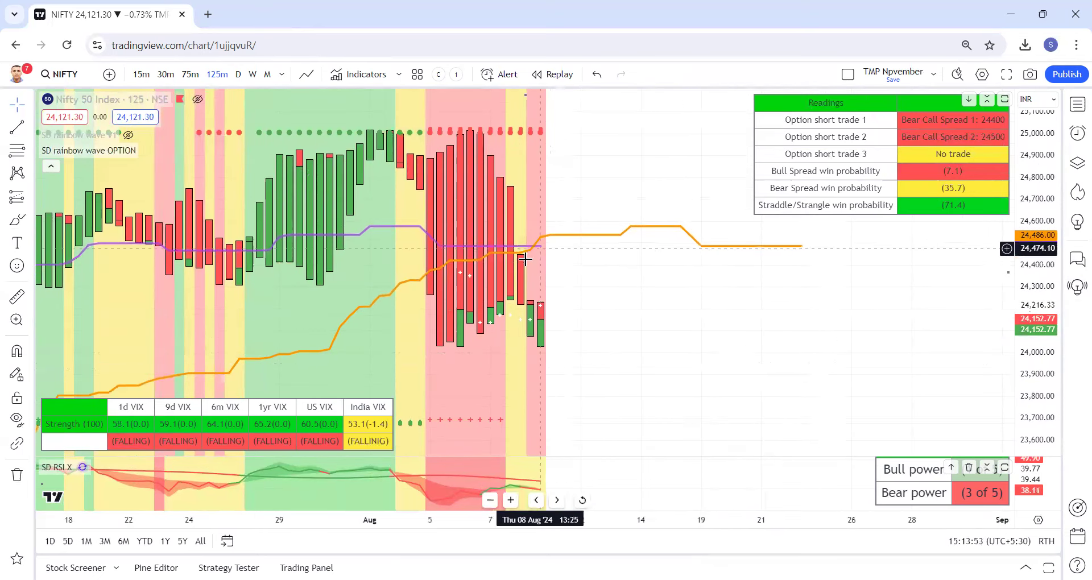
mouse_move(748, 251)
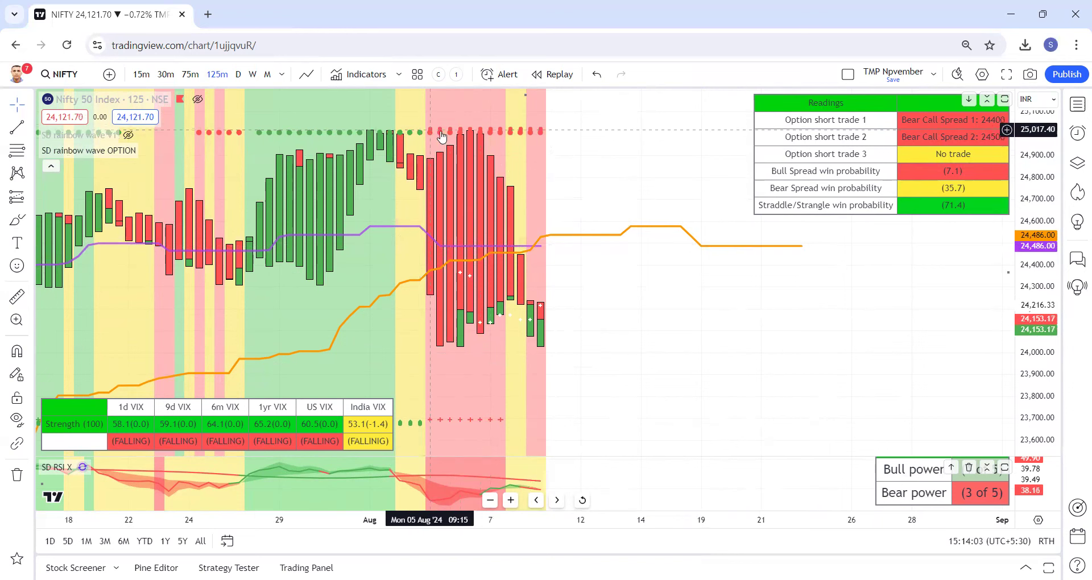
mouse_move(552, 225)
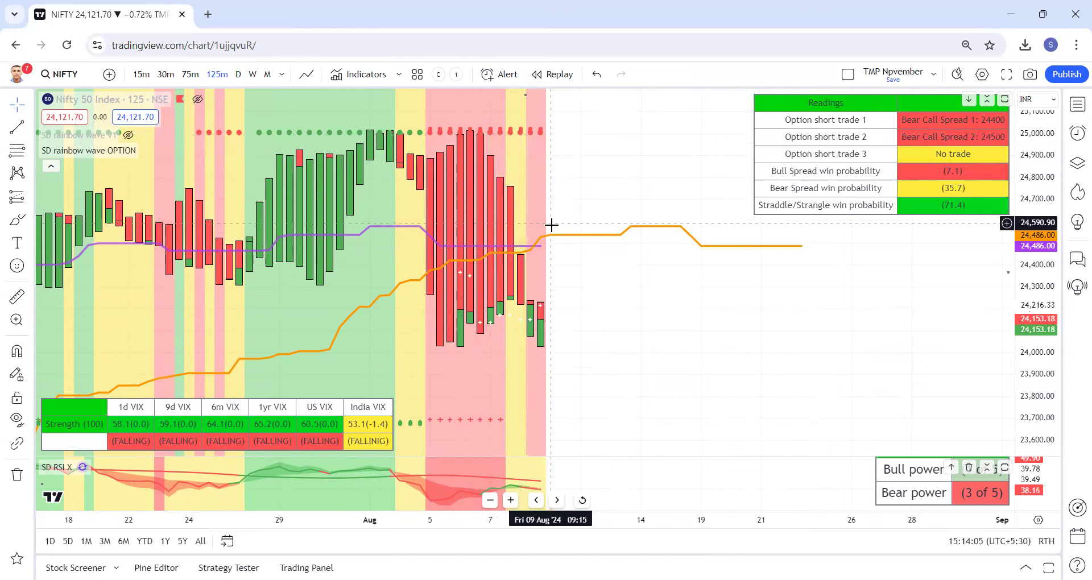
mouse_move(657, 216)
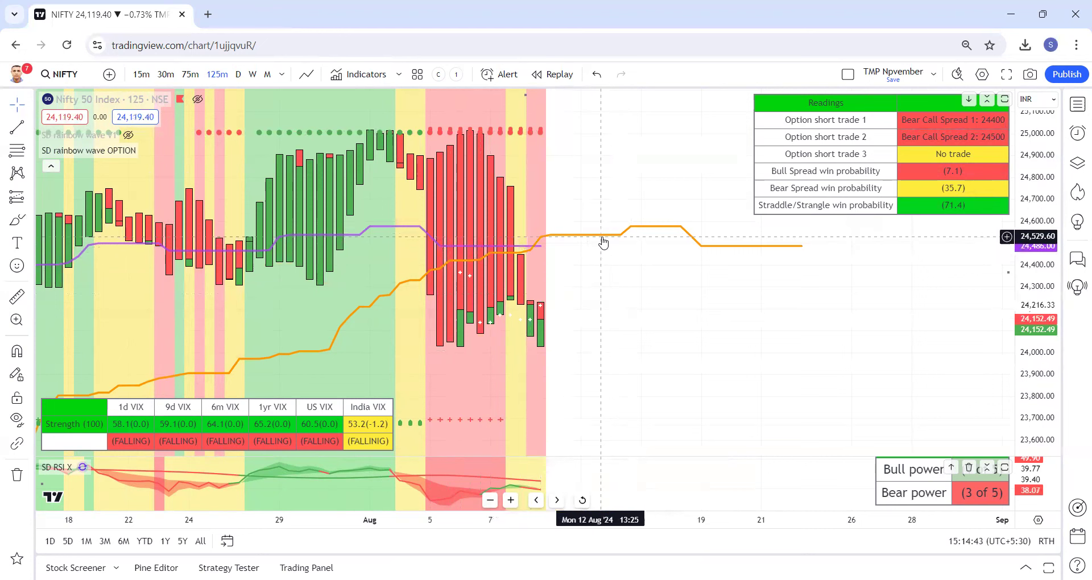
mouse_move(592, 239)
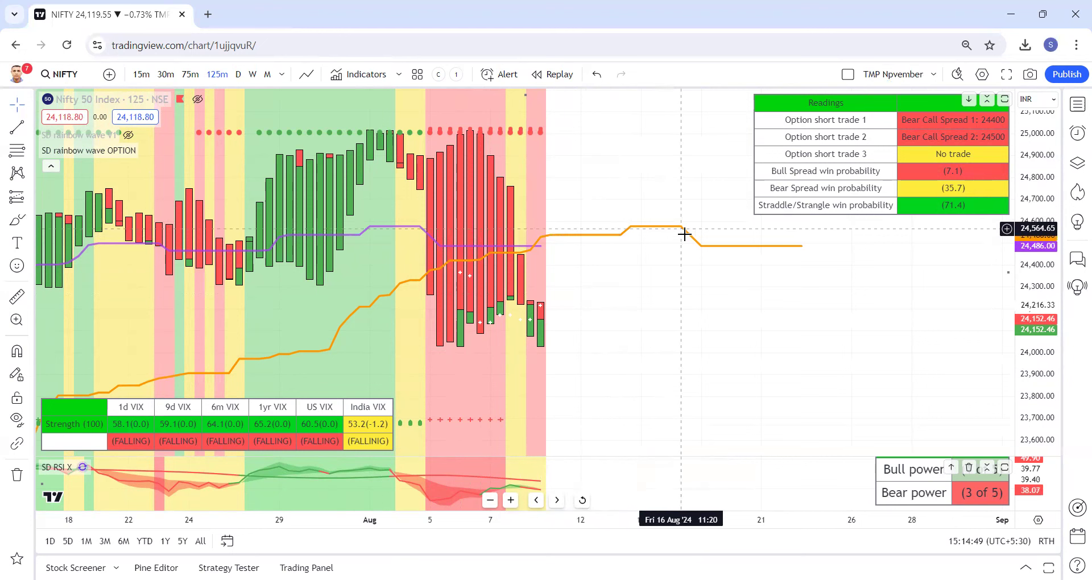
mouse_move(531, 279)
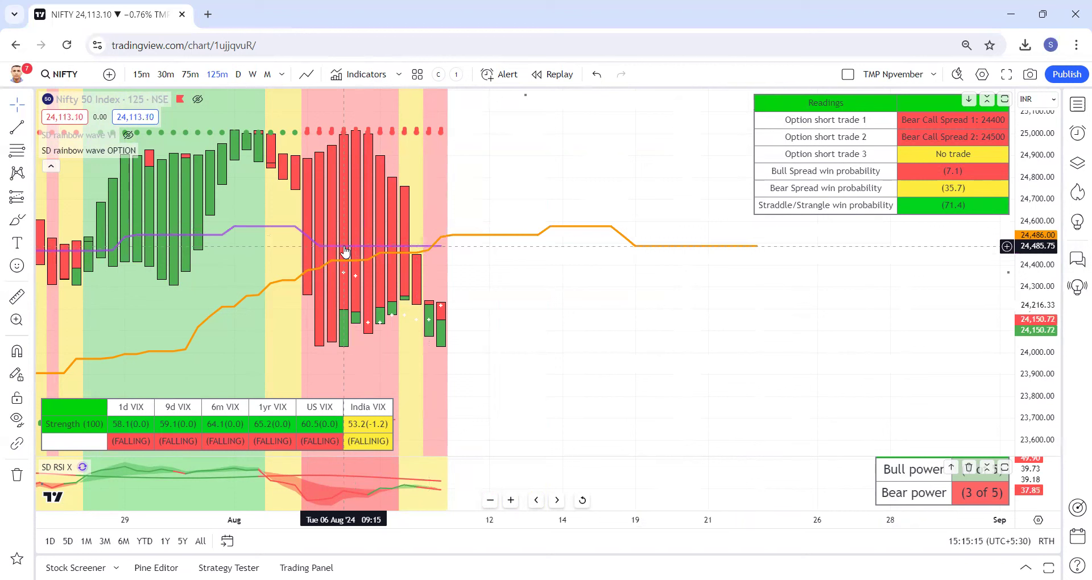
mouse_move(331, 248)
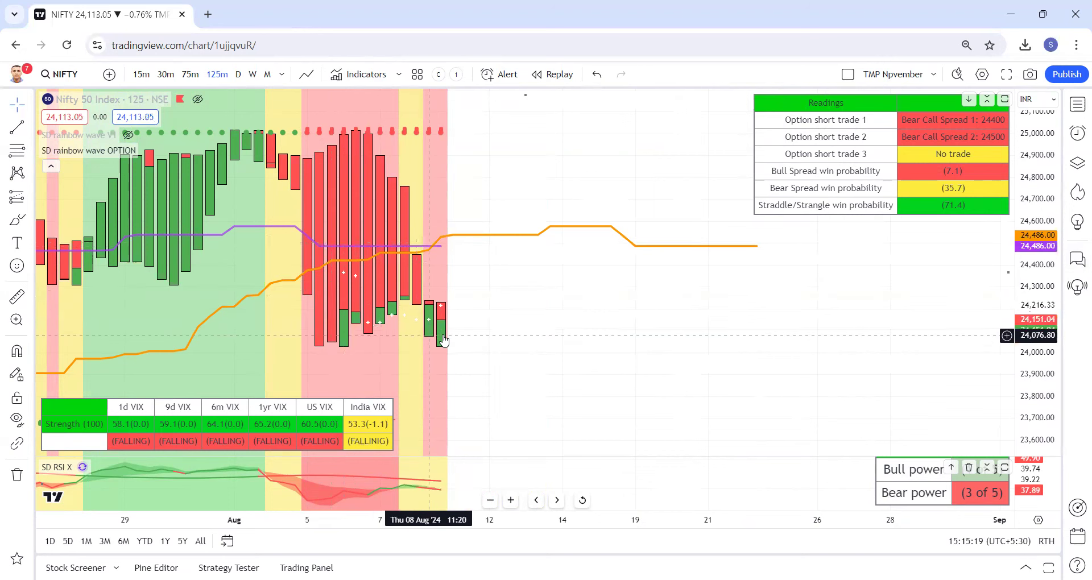
mouse_move(411, 244)
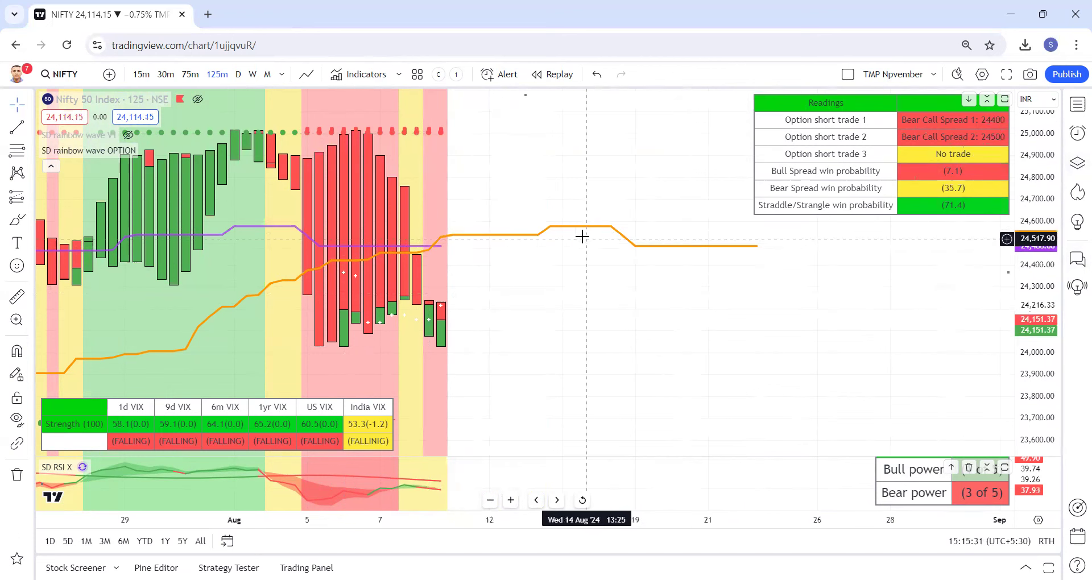
mouse_move(737, 319)
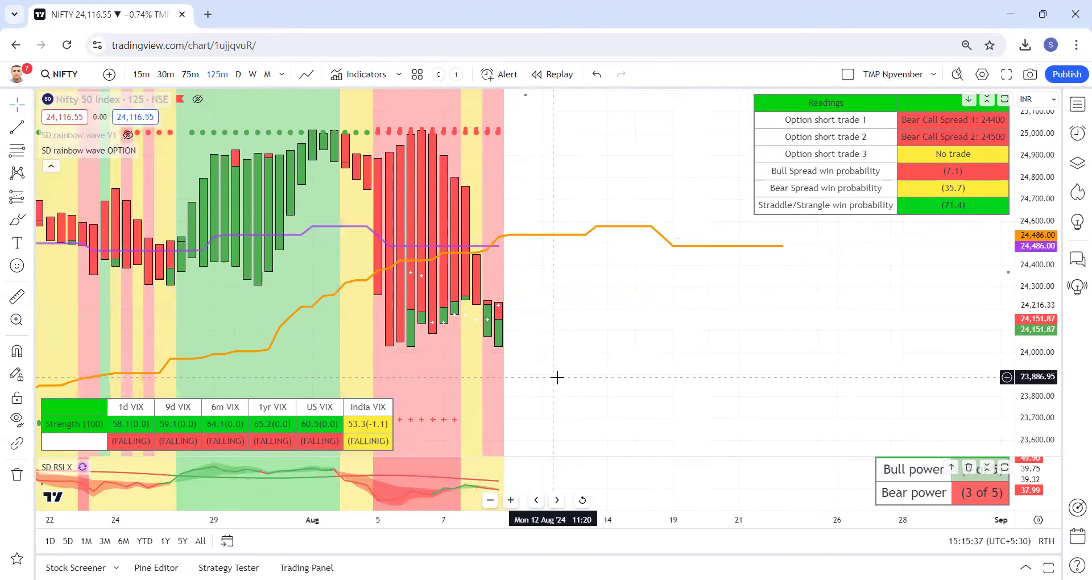
mouse_move(543, 335)
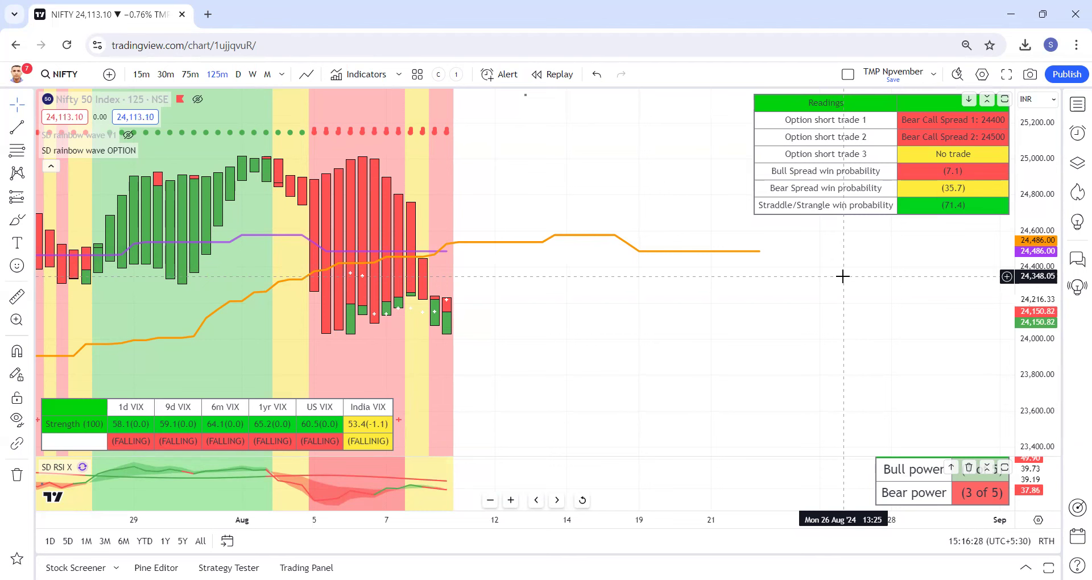
mouse_move(239, 338)
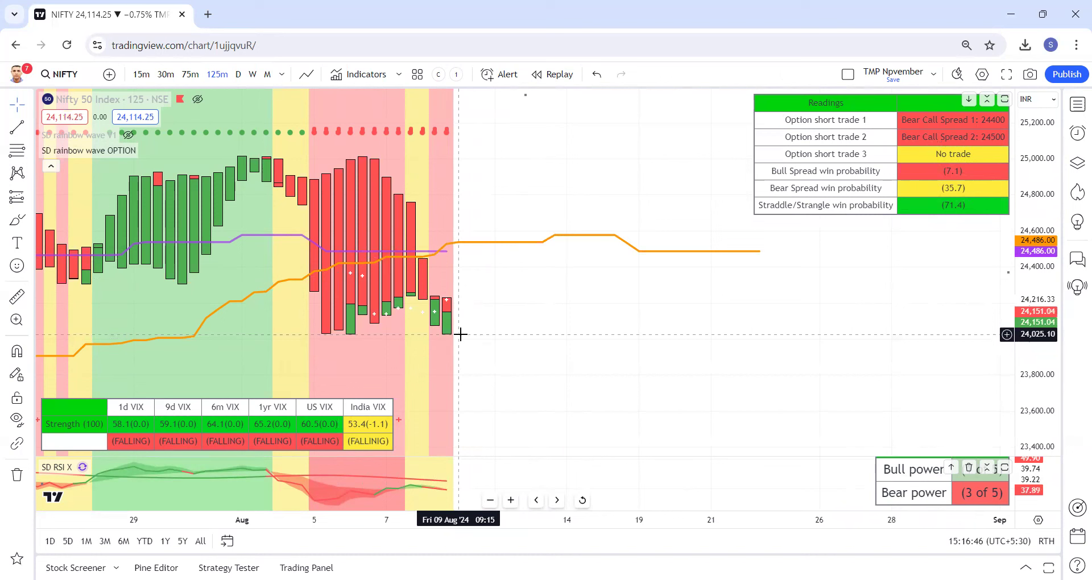
mouse_move(899, 205)
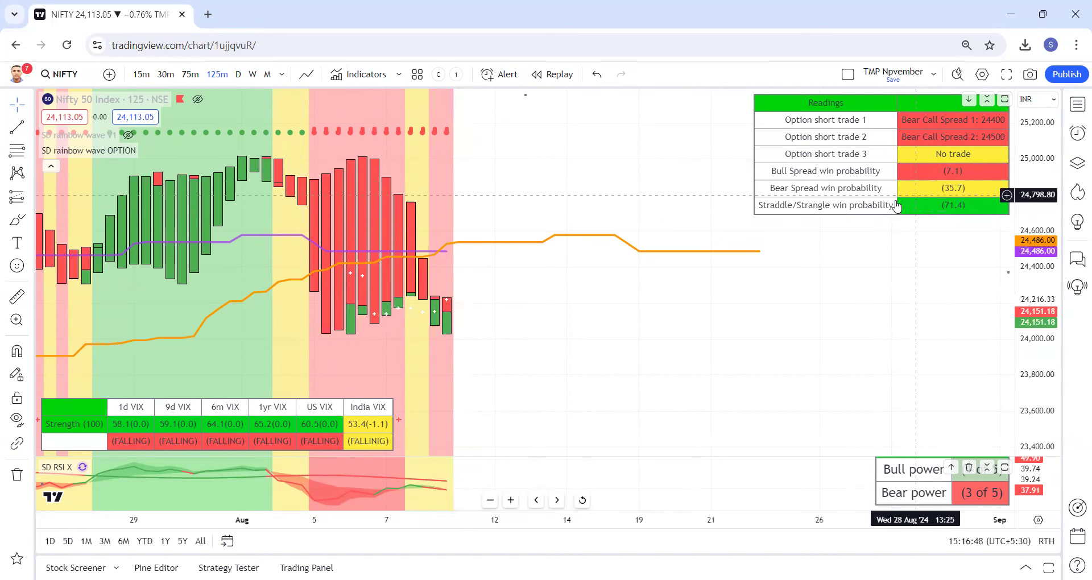
mouse_move(450, 340)
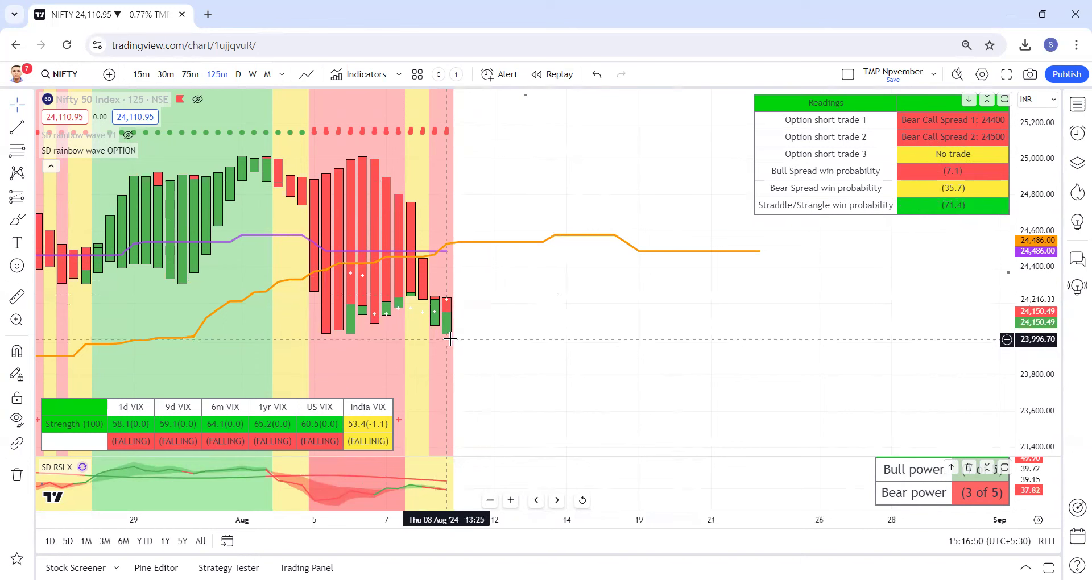
mouse_move(644, 260)
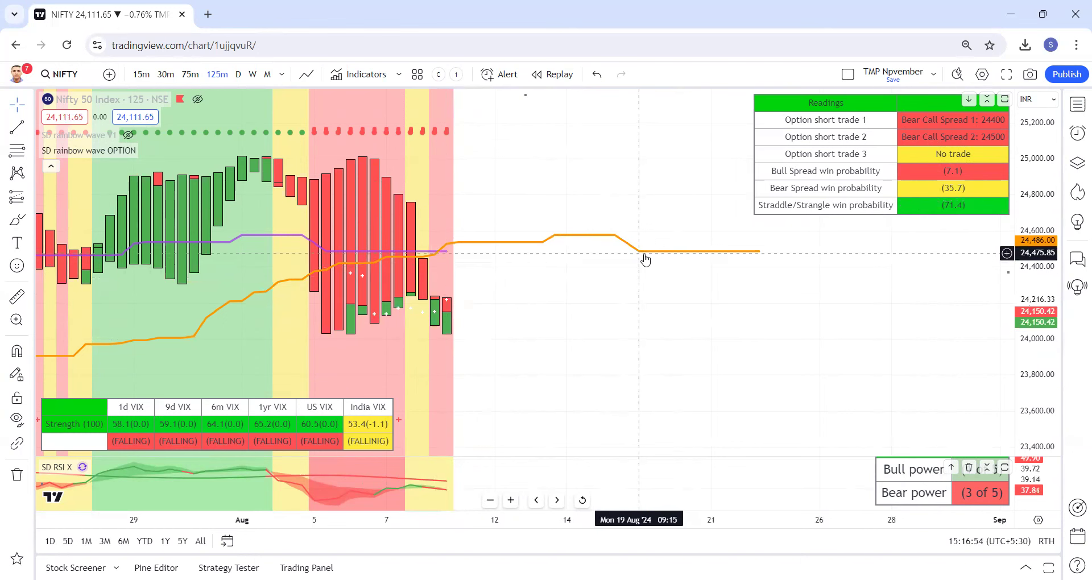
mouse_move(604, 240)
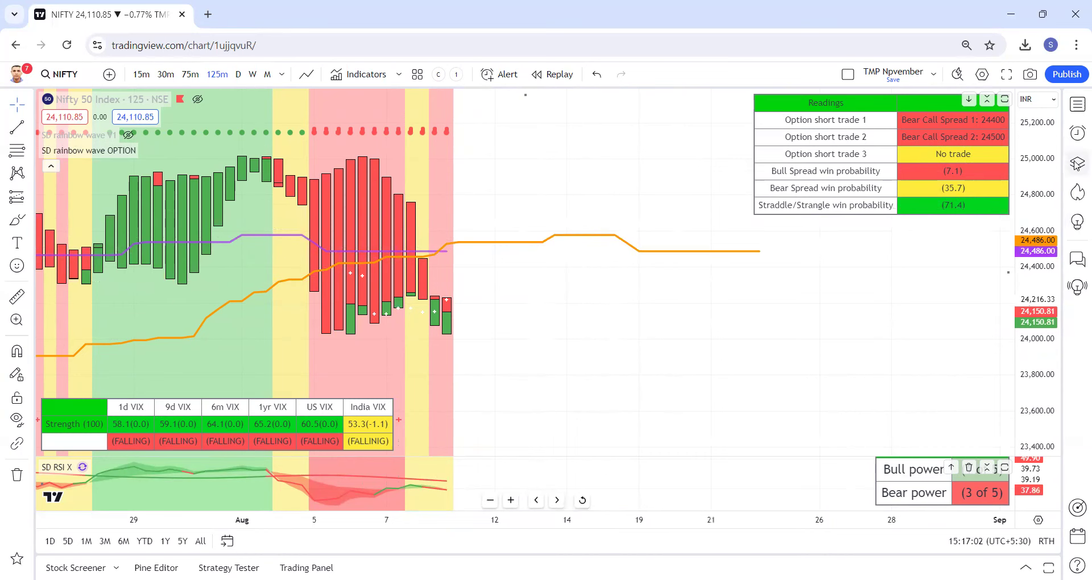
- Load BANKNIFTY from the watchlist onto the 125-minute chart
left_click(1076, 105)
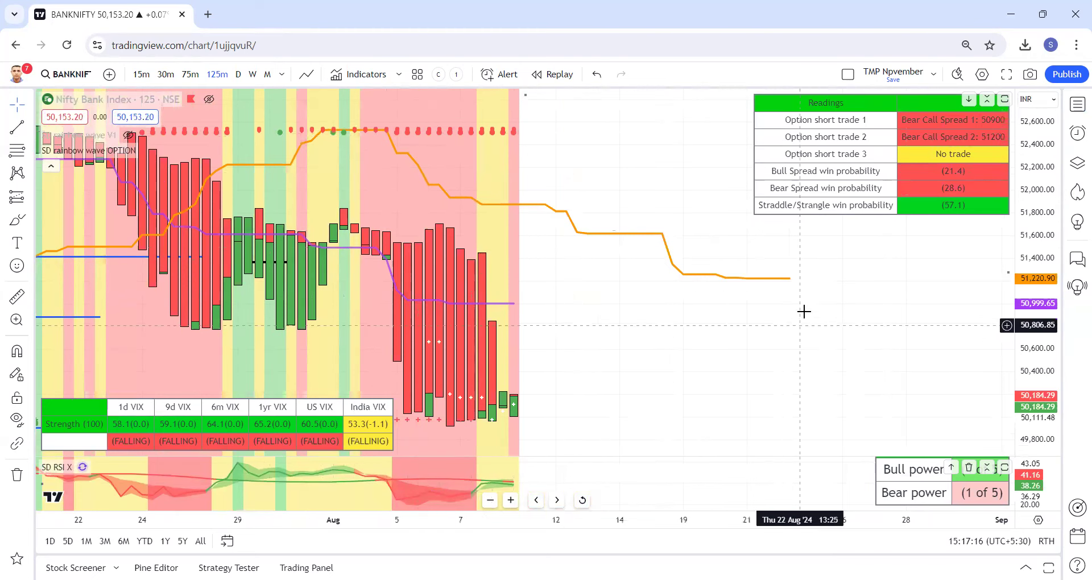
mouse_move(776, 285)
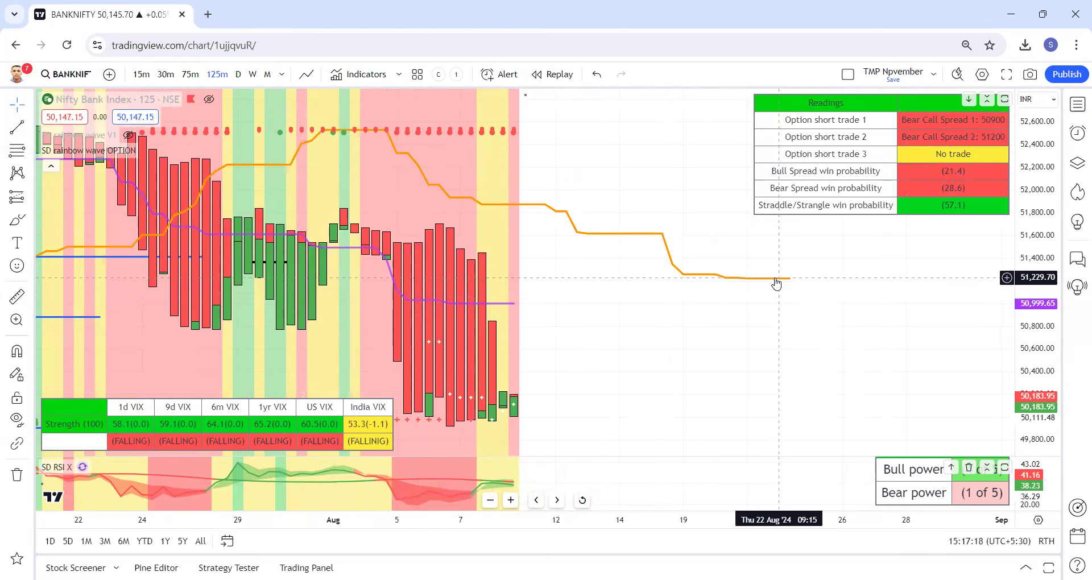
mouse_move(735, 322)
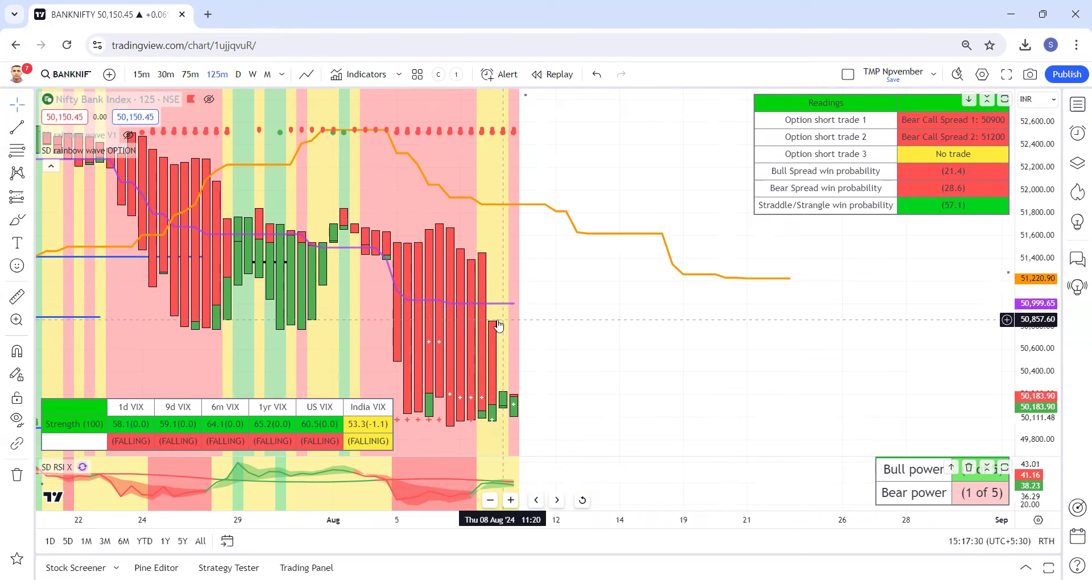
mouse_move(399, 129)
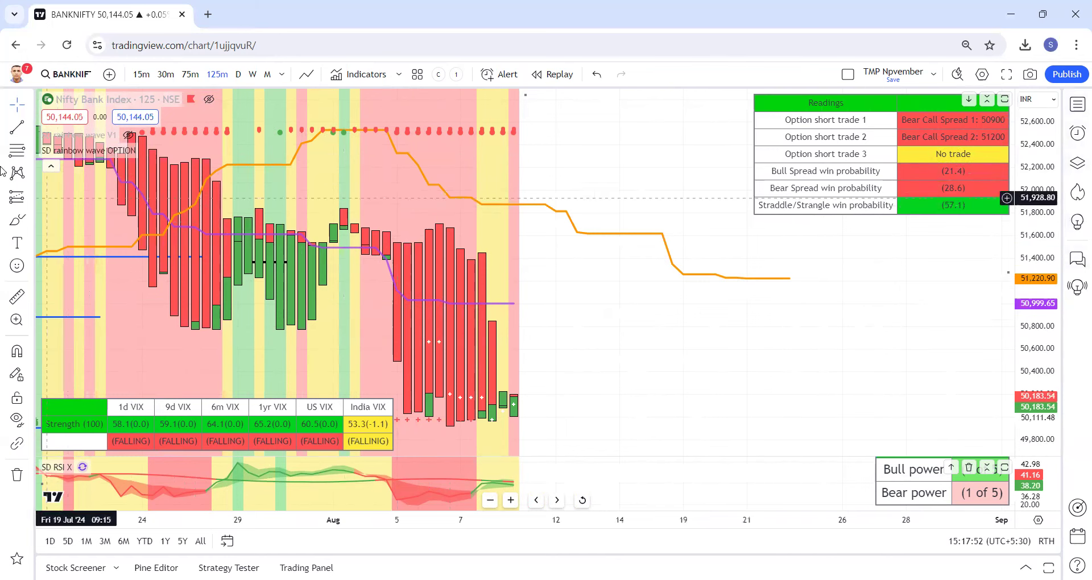
- Show the trend readings table and switch BANKNIFTY to the daily timeframe
left_click(129, 135)
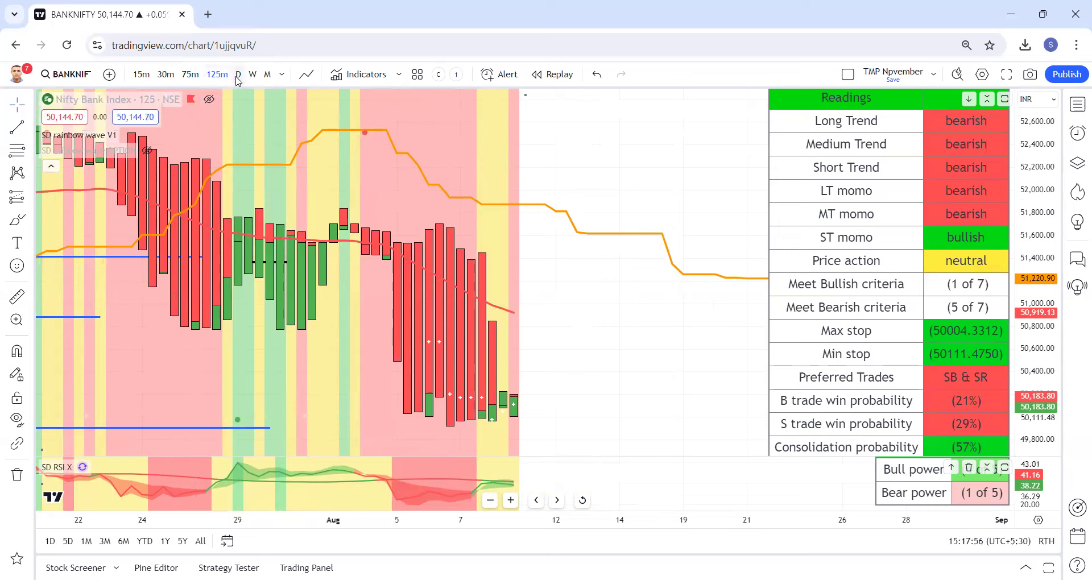
left_click(237, 75)
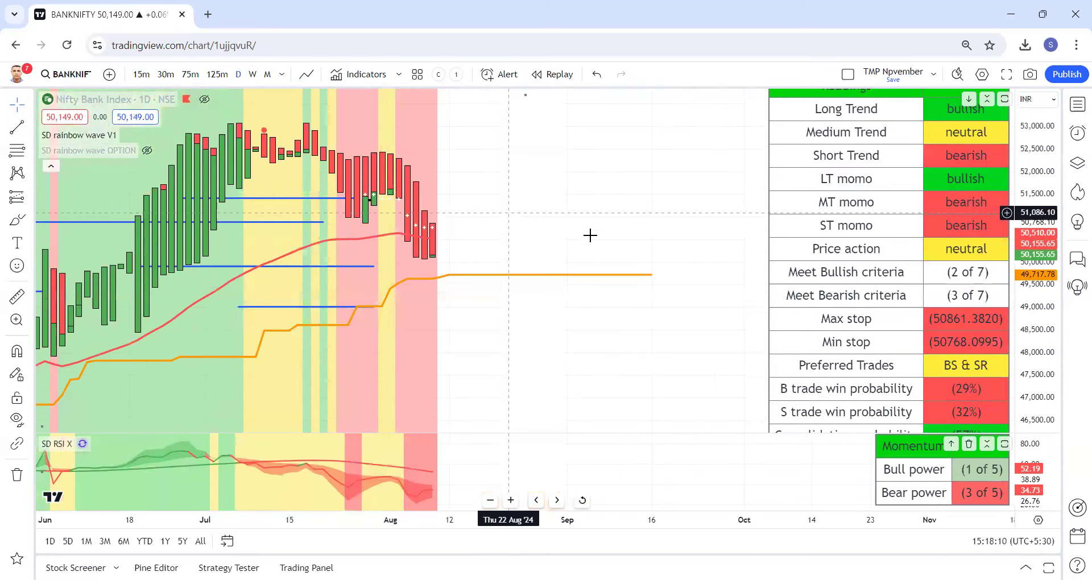
mouse_move(463, 261)
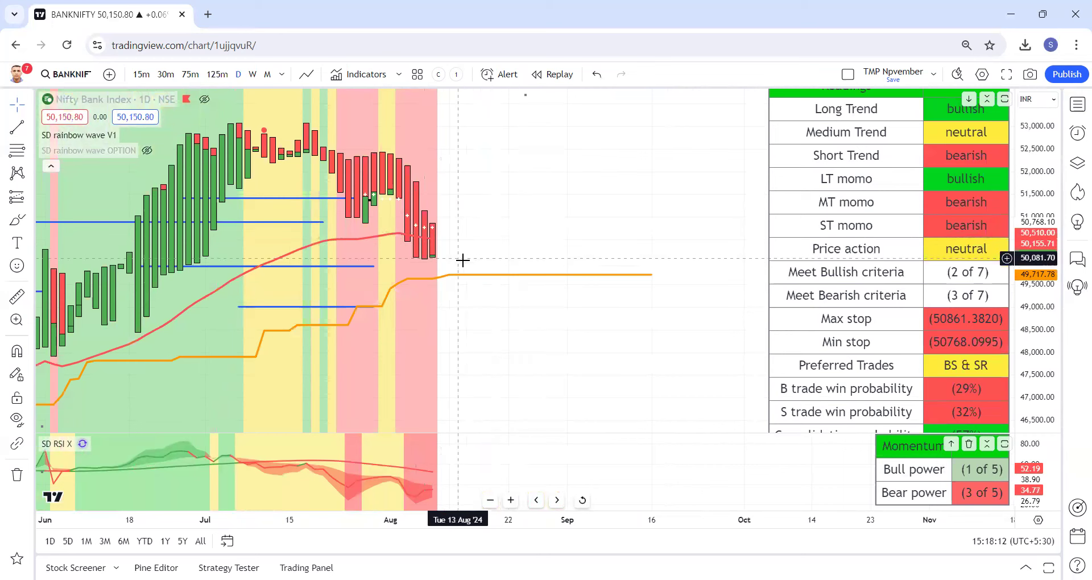
mouse_move(536, 279)
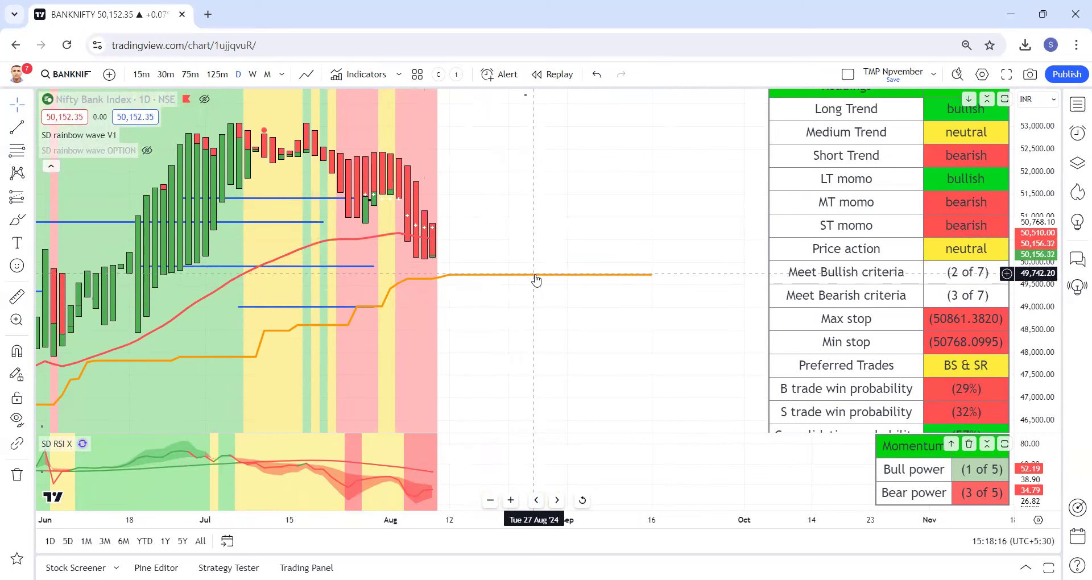
mouse_move(611, 261)
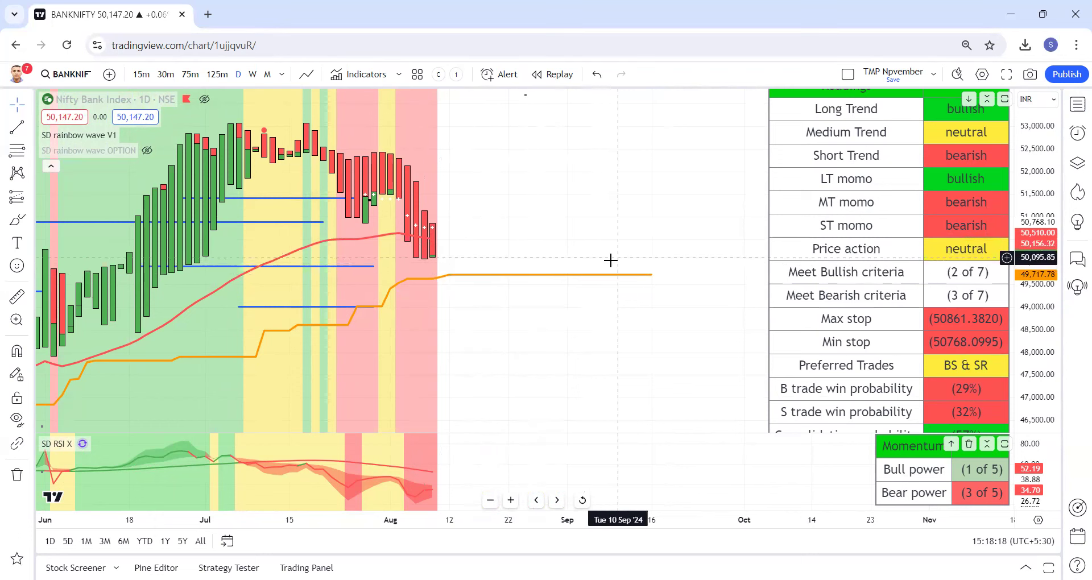
mouse_move(597, 254)
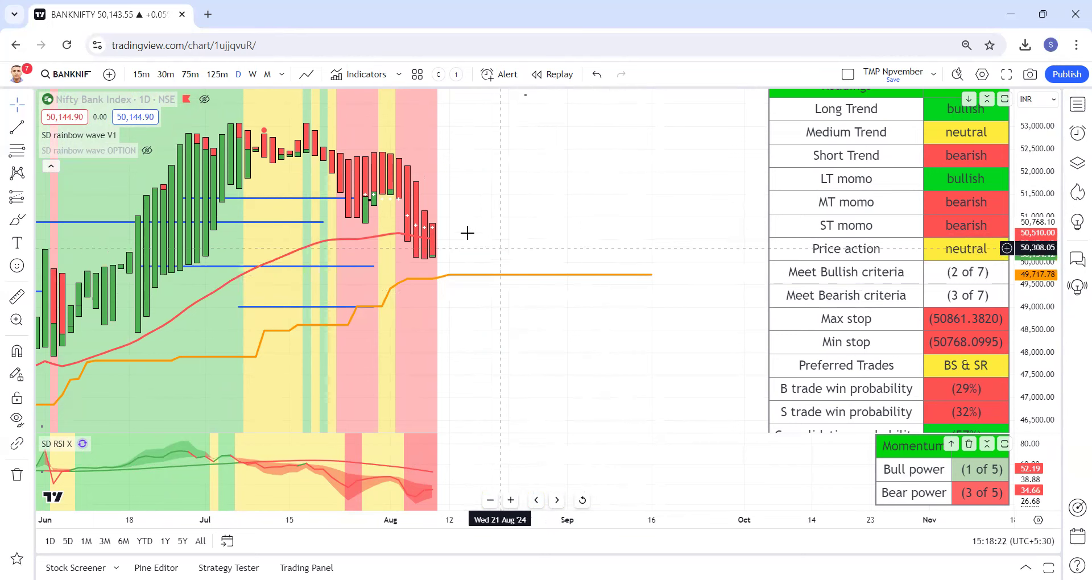
mouse_move(485, 242)
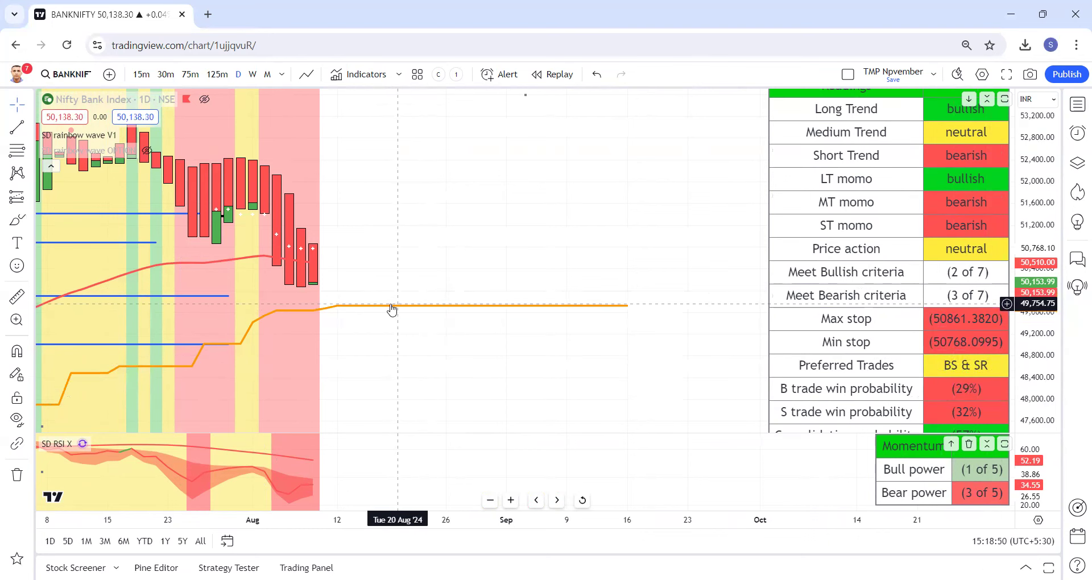
mouse_move(304, 277)
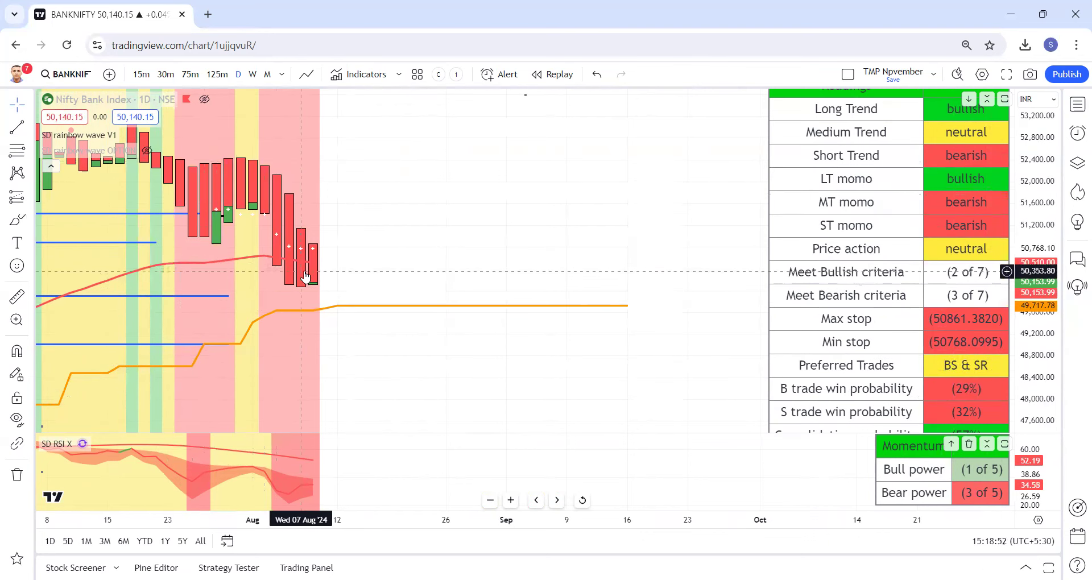
mouse_move(308, 273)
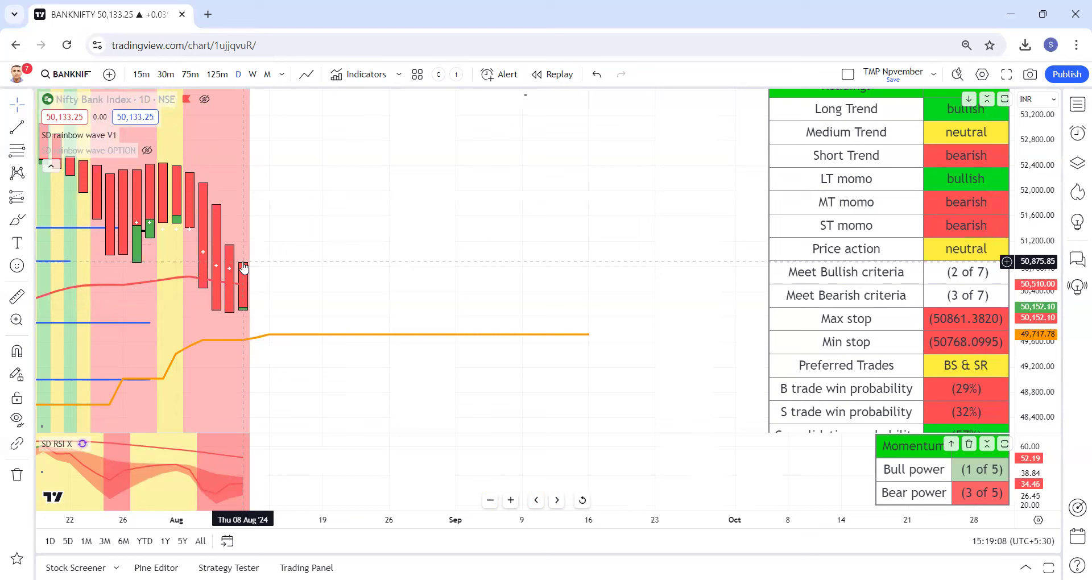
mouse_move(300, 341)
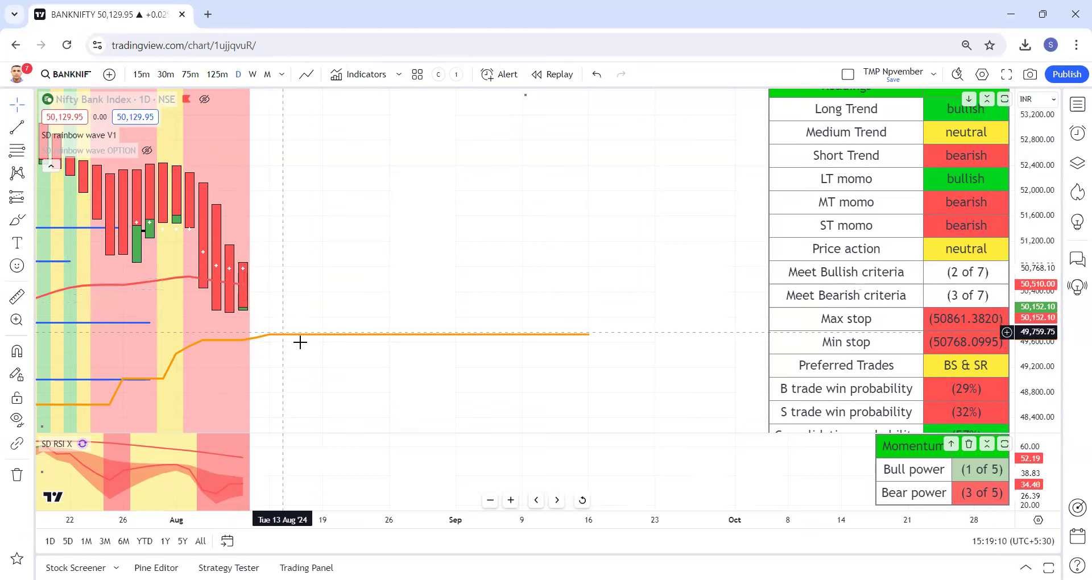
mouse_move(257, 310)
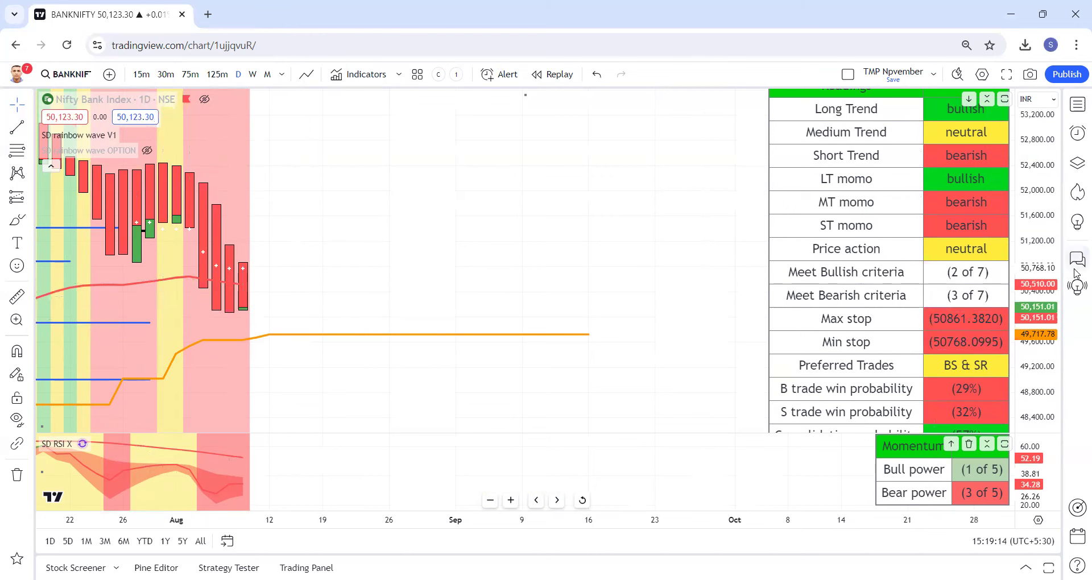
mouse_move(455, 342)
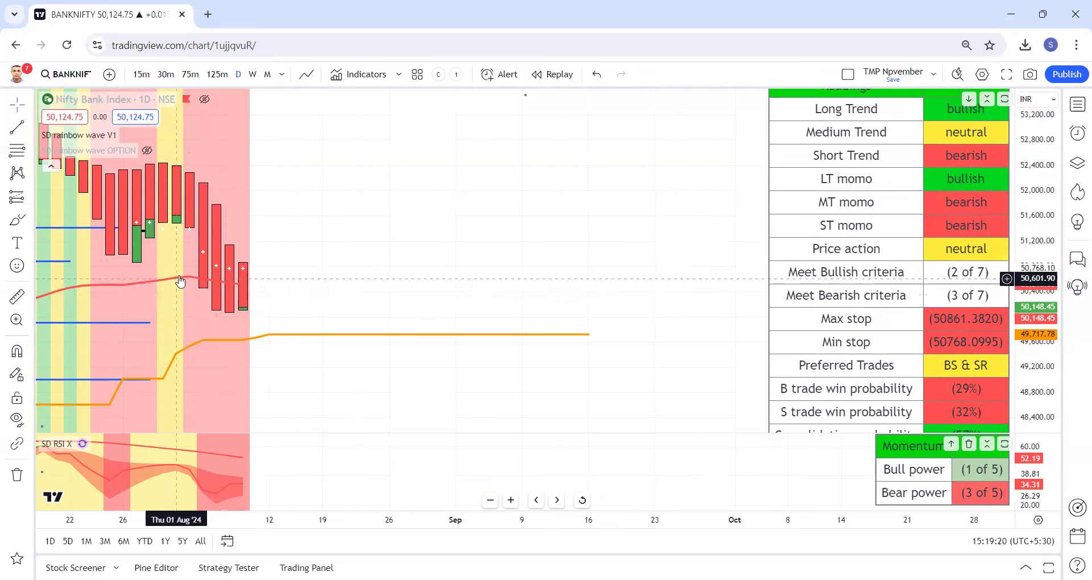
mouse_move(254, 295)
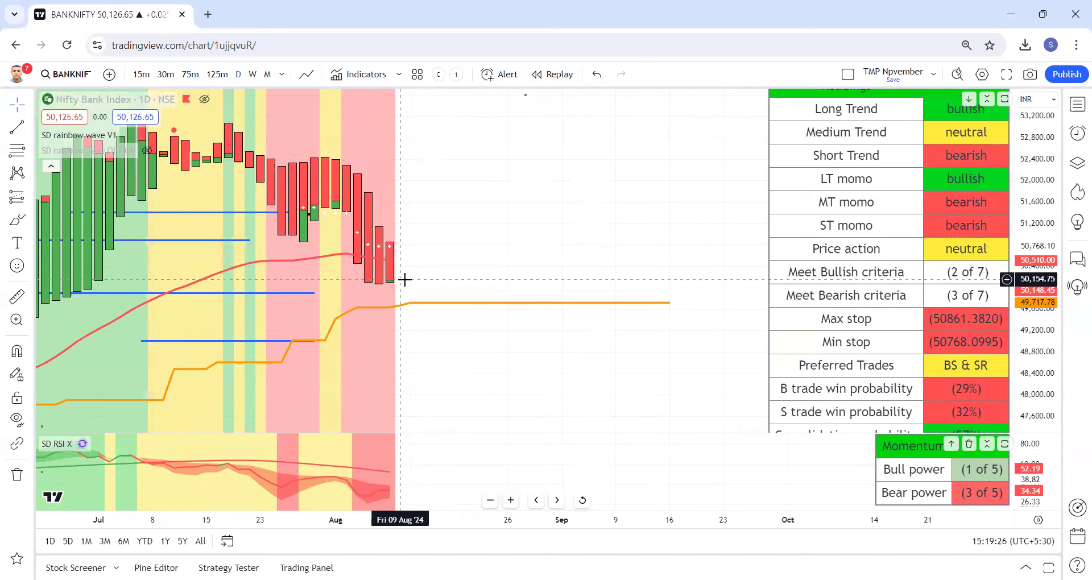
mouse_move(406, 329)
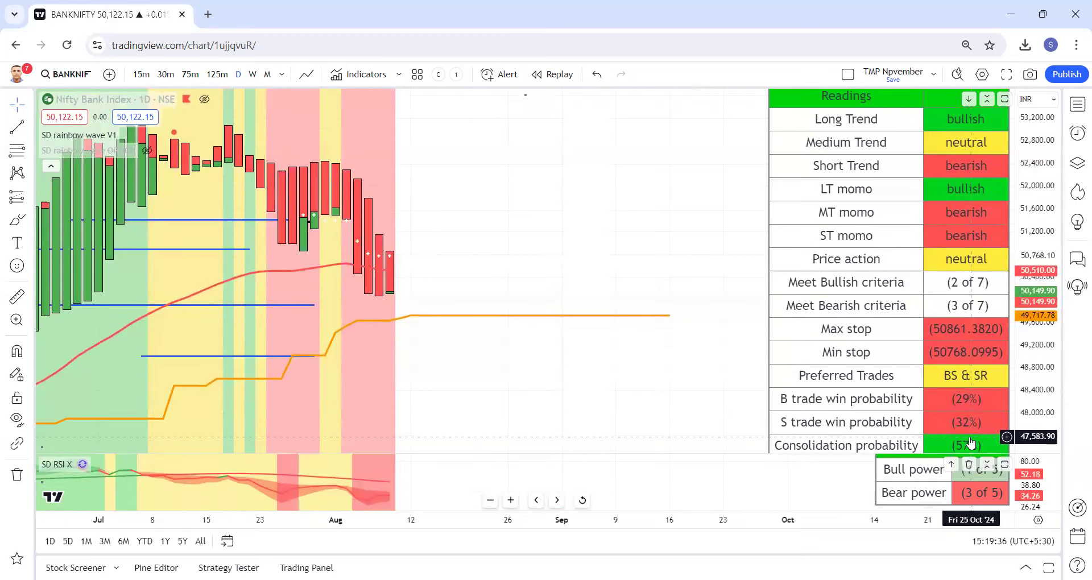
mouse_move(856, 399)
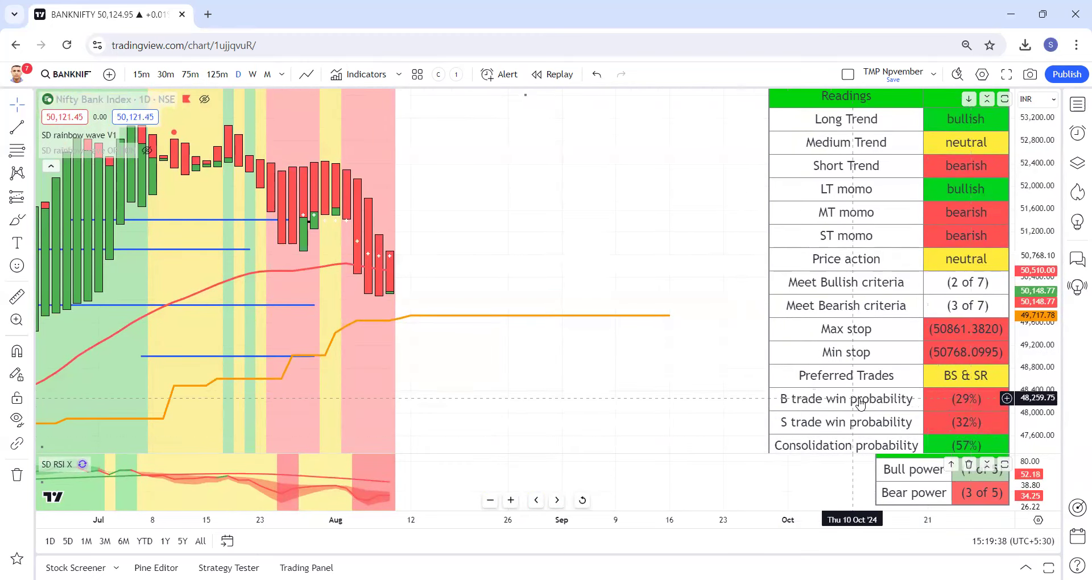
mouse_move(400, 260)
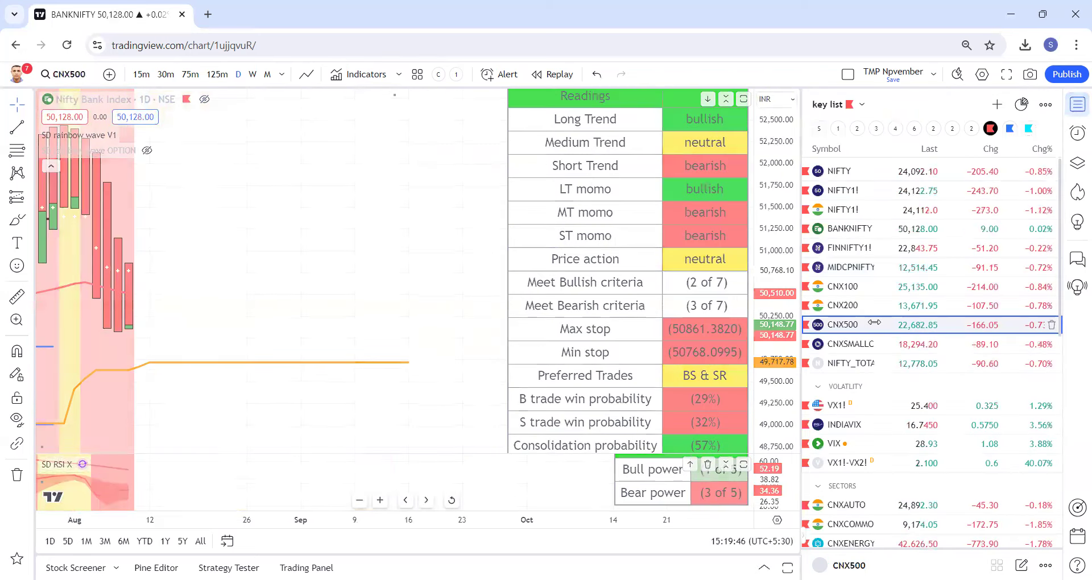
- Load the CNX500 index from the watchlist onto the daily chart
left_click(841, 324)
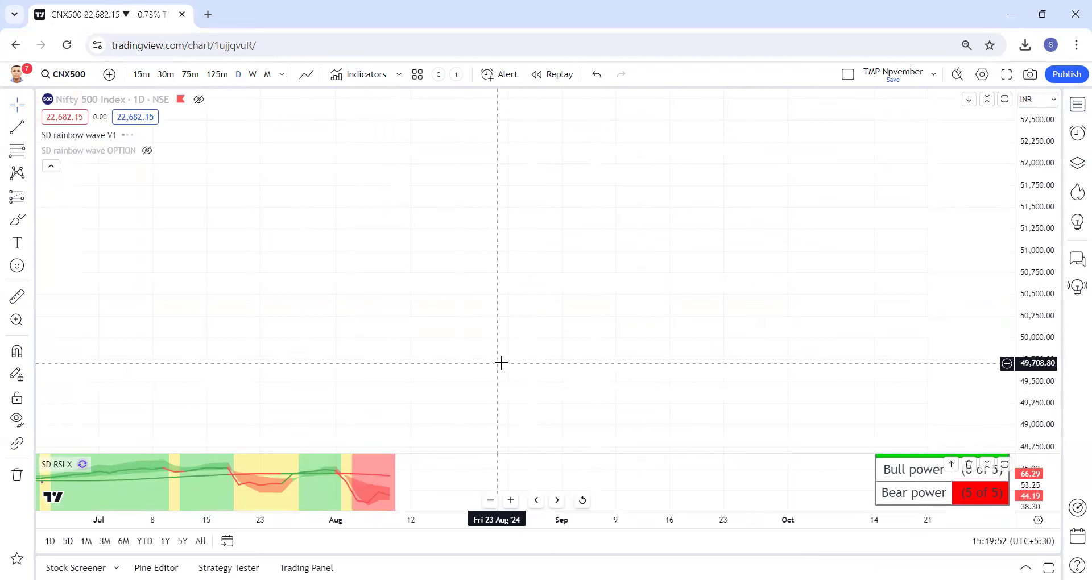
mouse_move(506, 364)
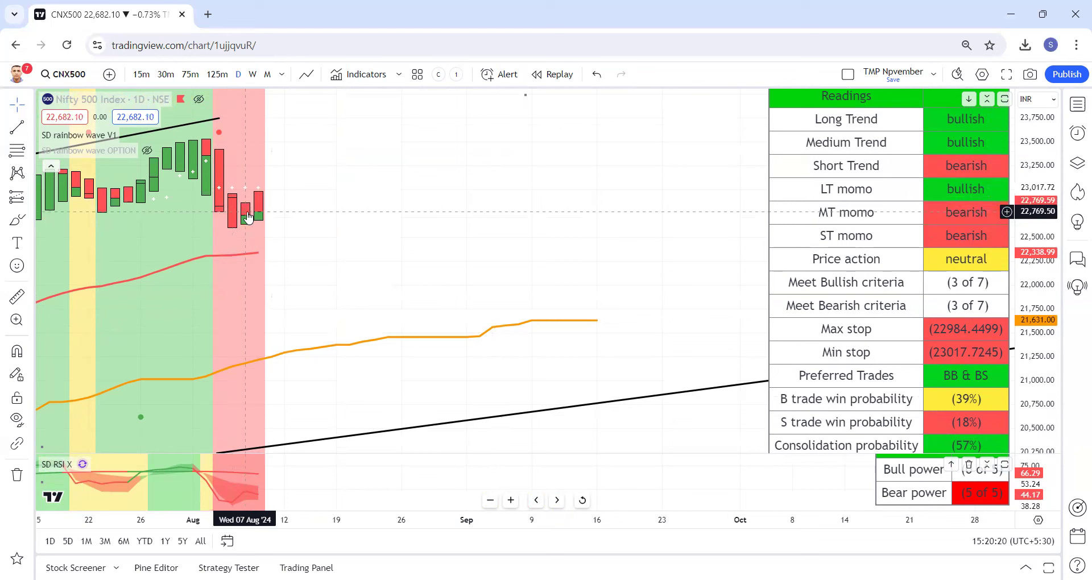
mouse_move(988, 291)
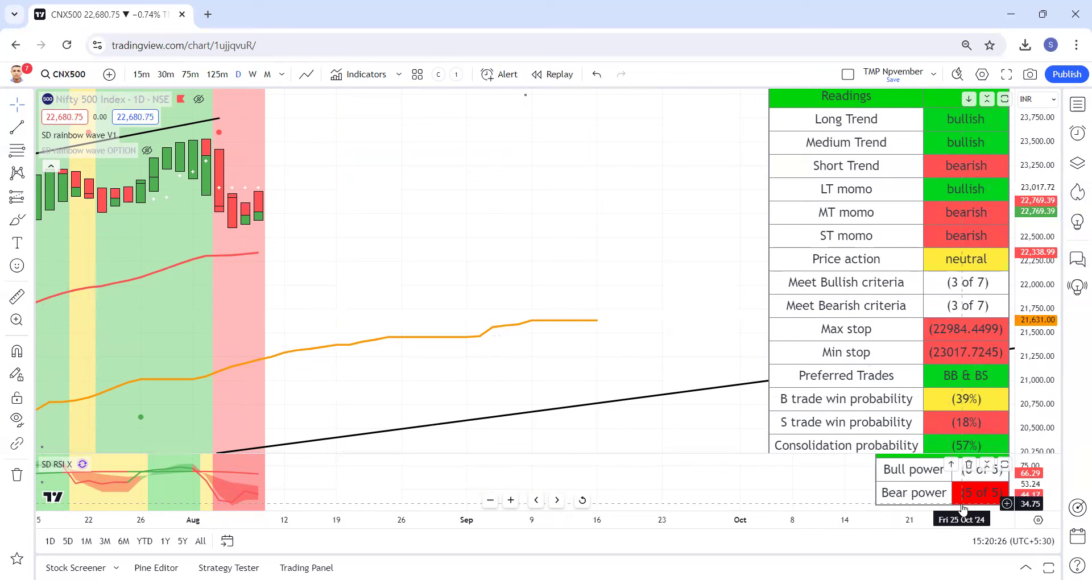
mouse_move(936, 272)
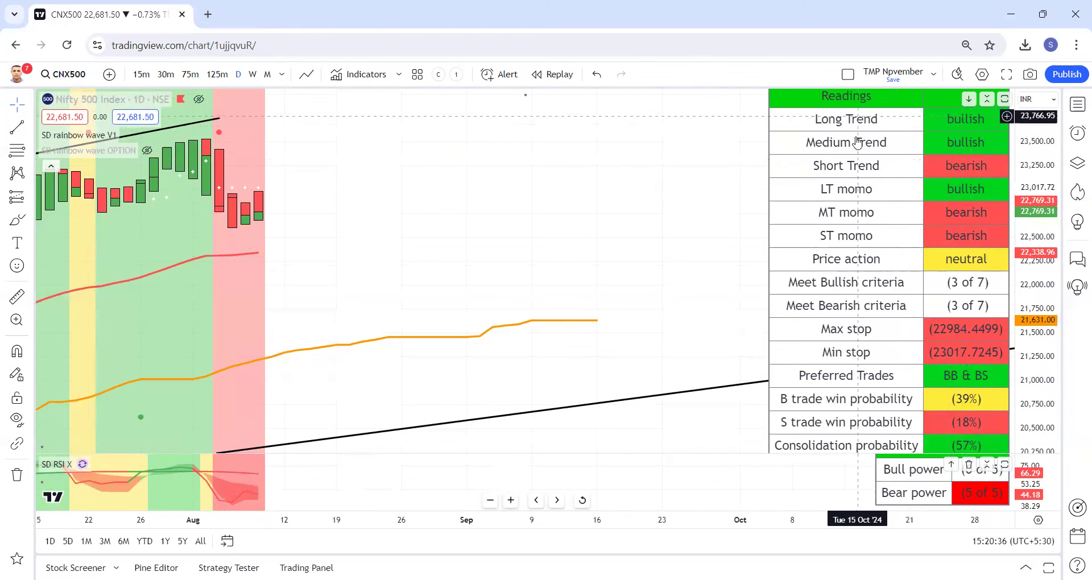
mouse_move(845, 146)
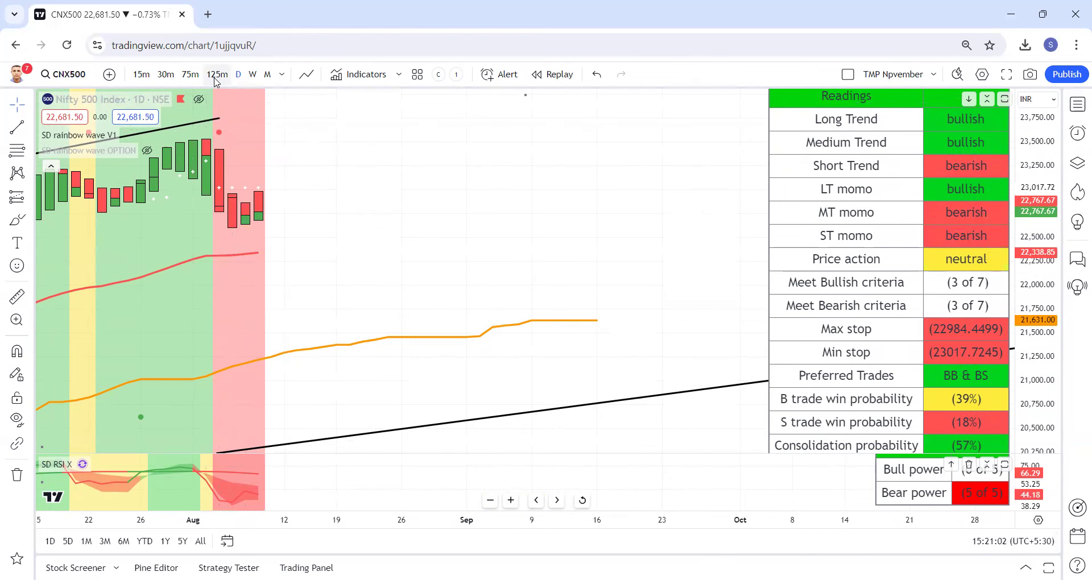
- Check CNX500 on the 125-minute timeframe, then return to daily candles
left_click(218, 75)
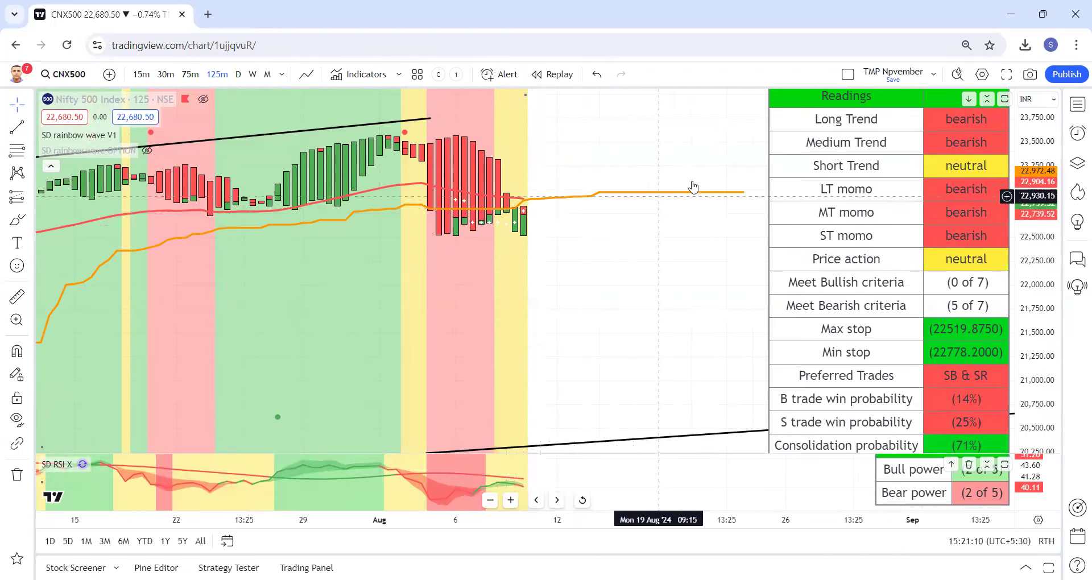
mouse_move(689, 188)
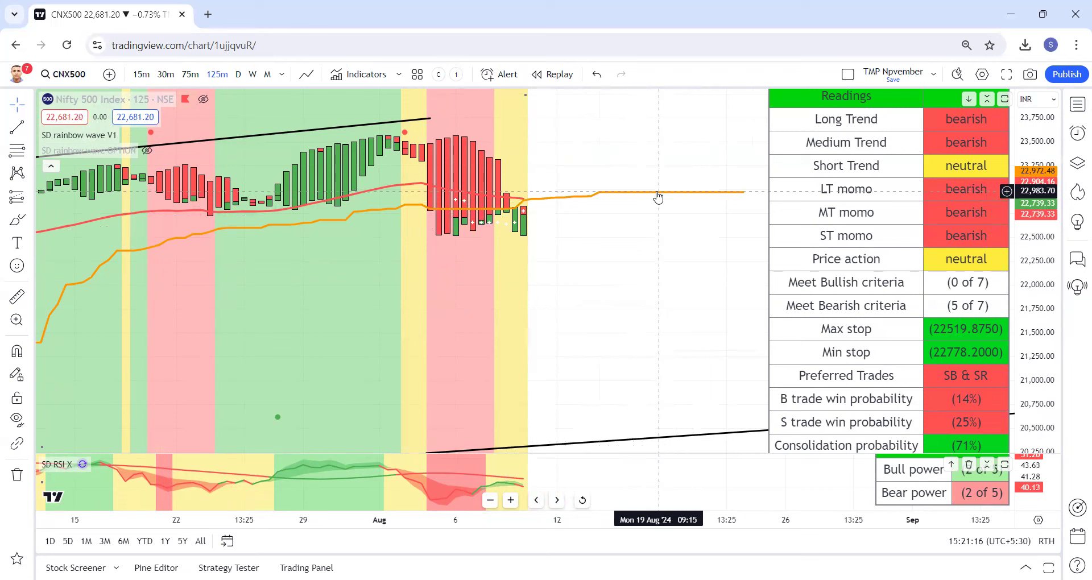
mouse_move(633, 205)
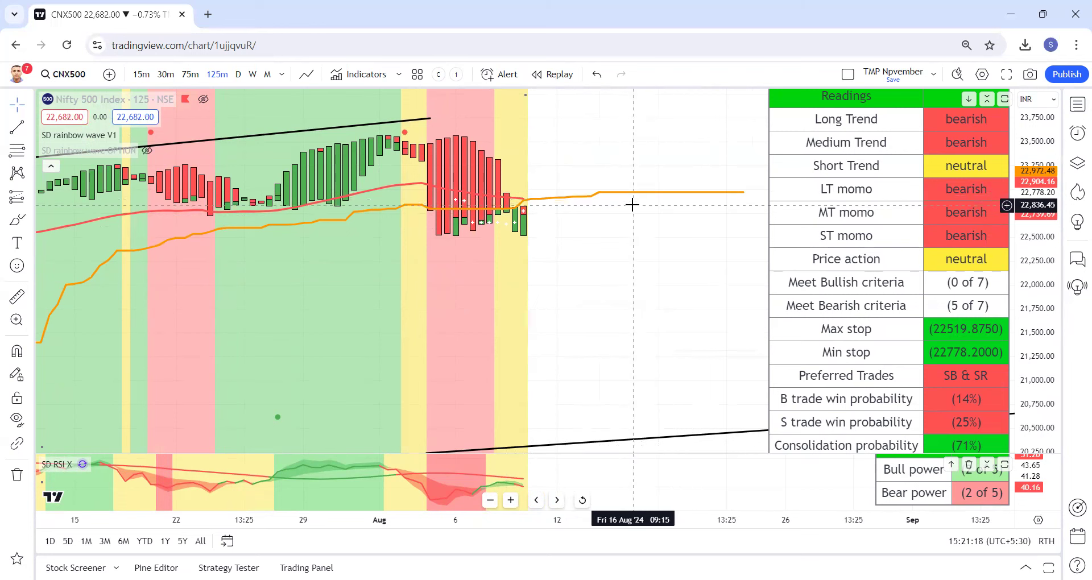
mouse_move(240, 106)
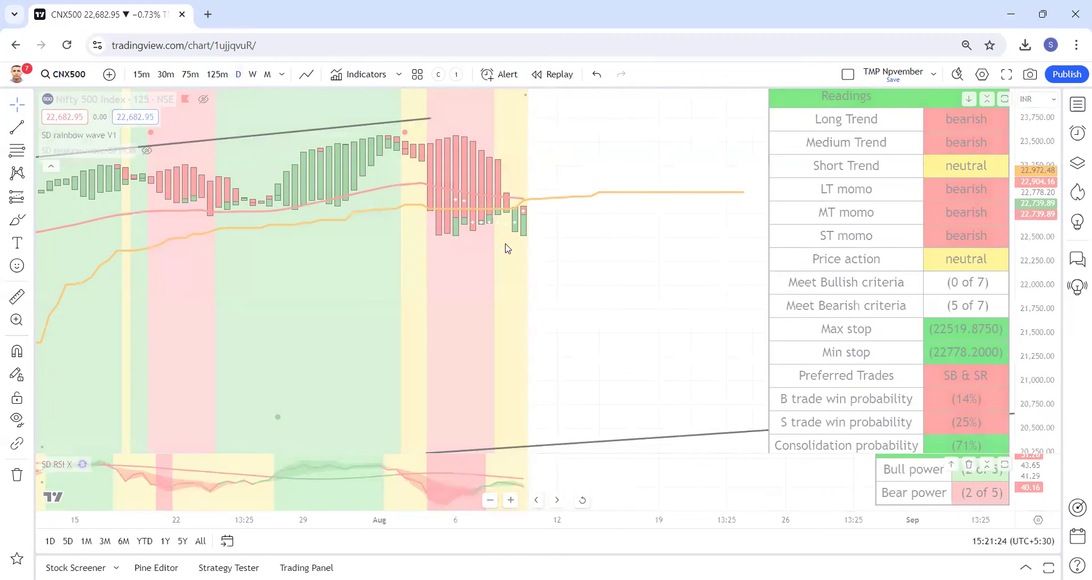
left_click(238, 75)
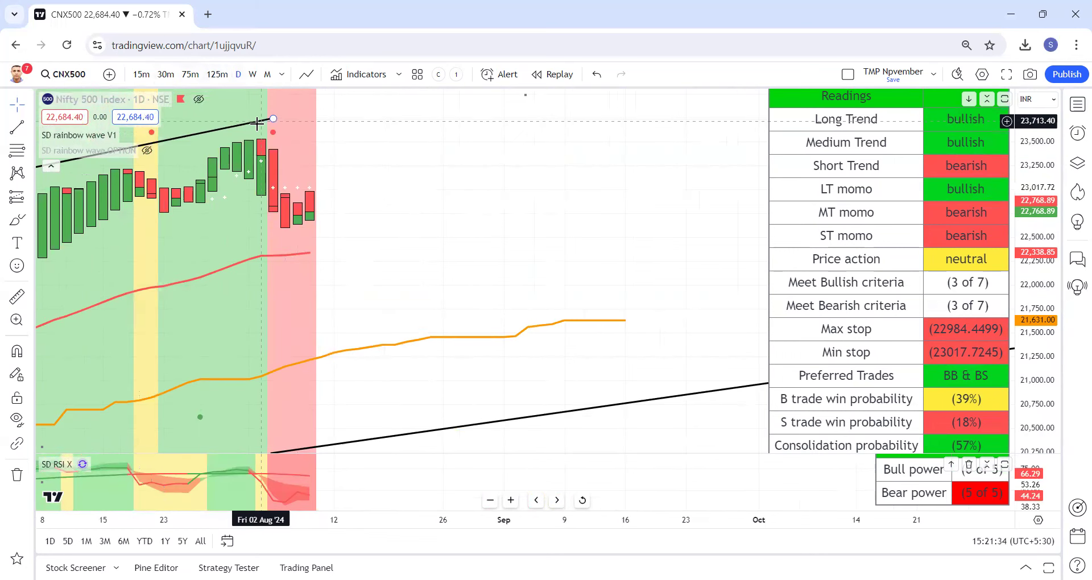
mouse_move(359, 237)
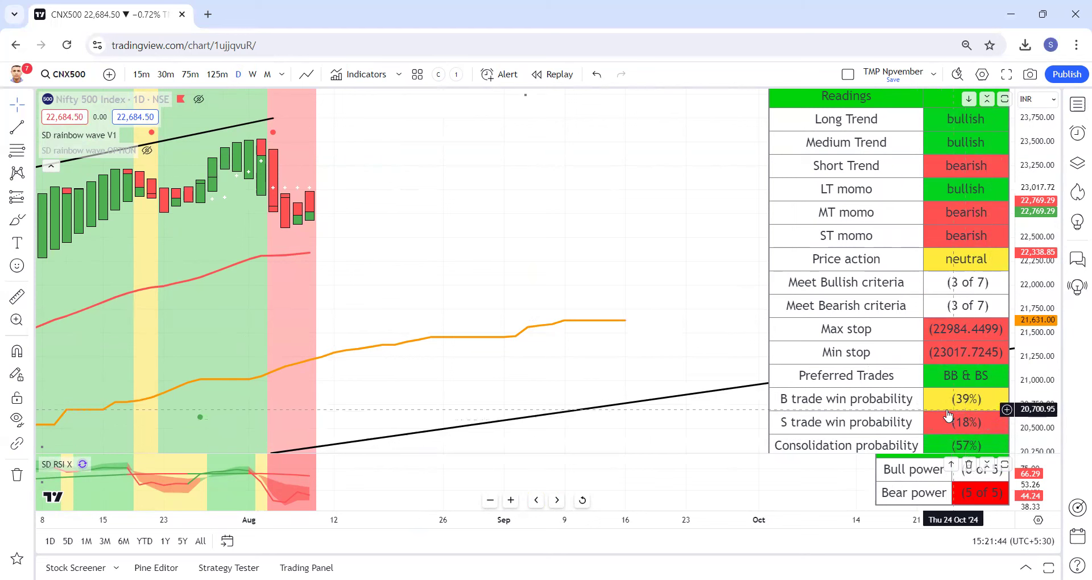
mouse_move(269, 130)
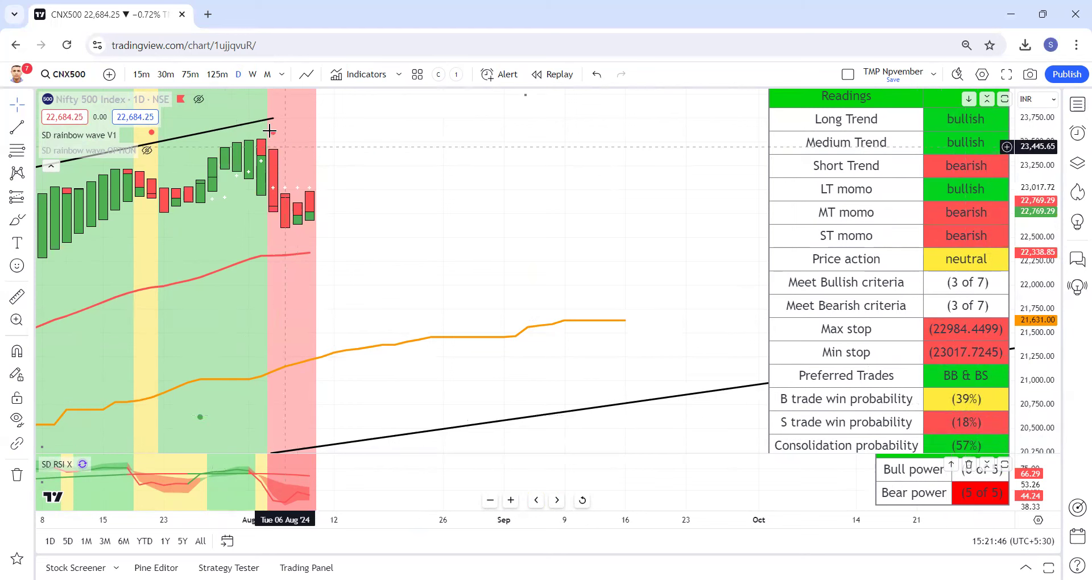
mouse_move(335, 282)
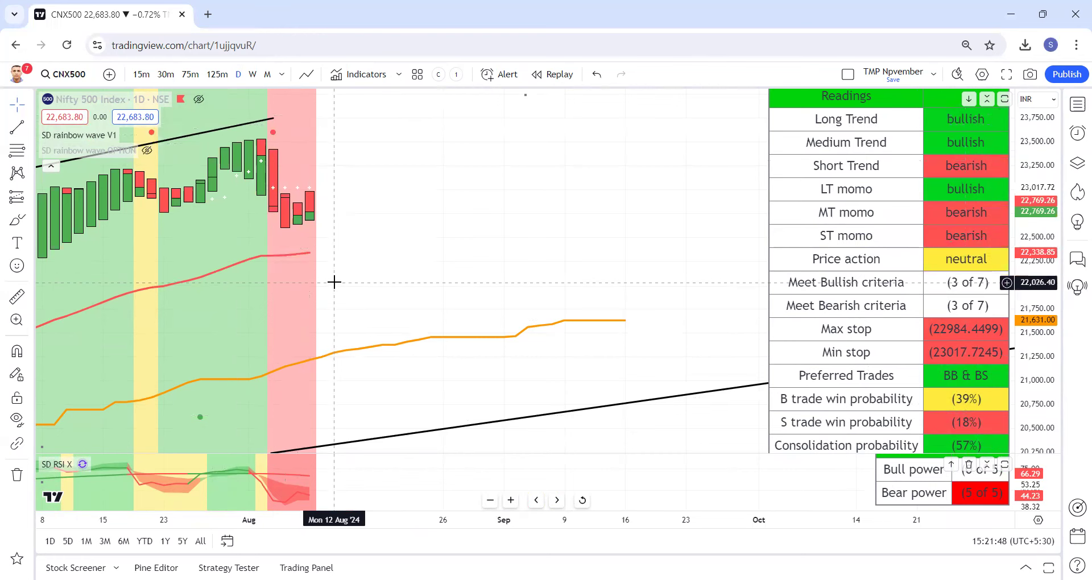
mouse_move(952, 399)
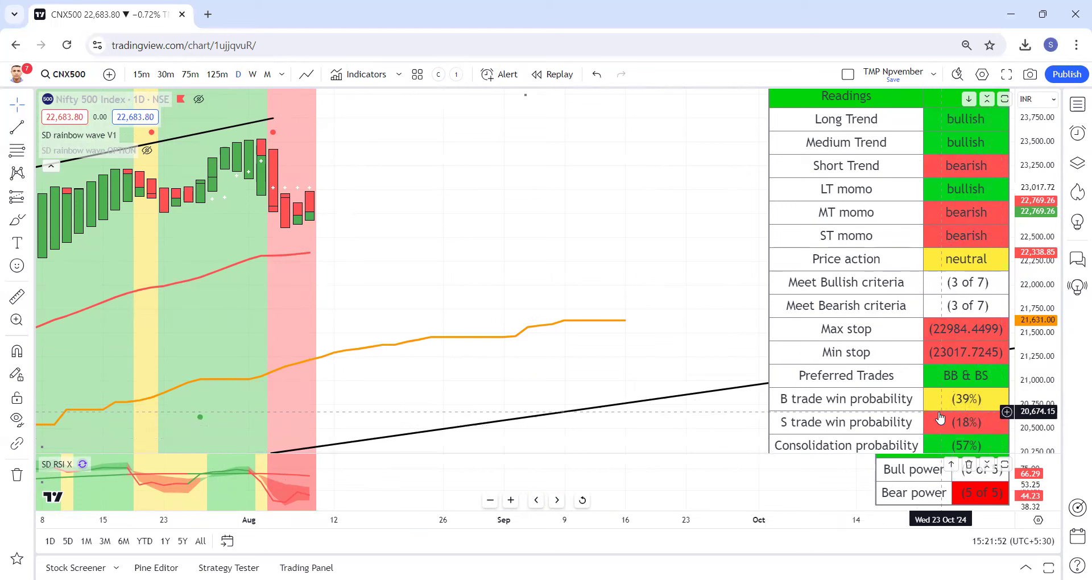
mouse_move(952, 154)
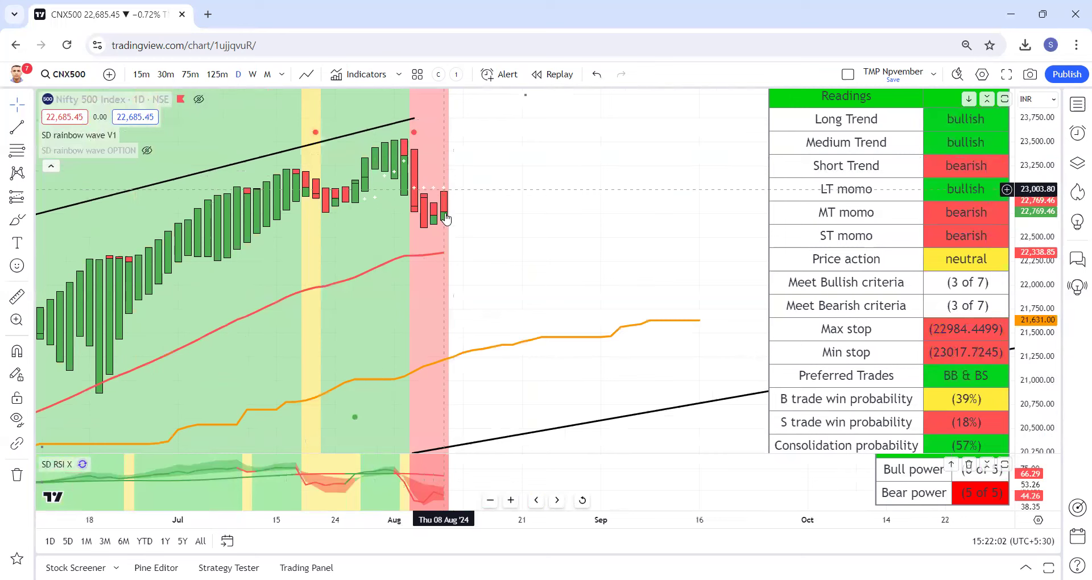
mouse_move(386, 195)
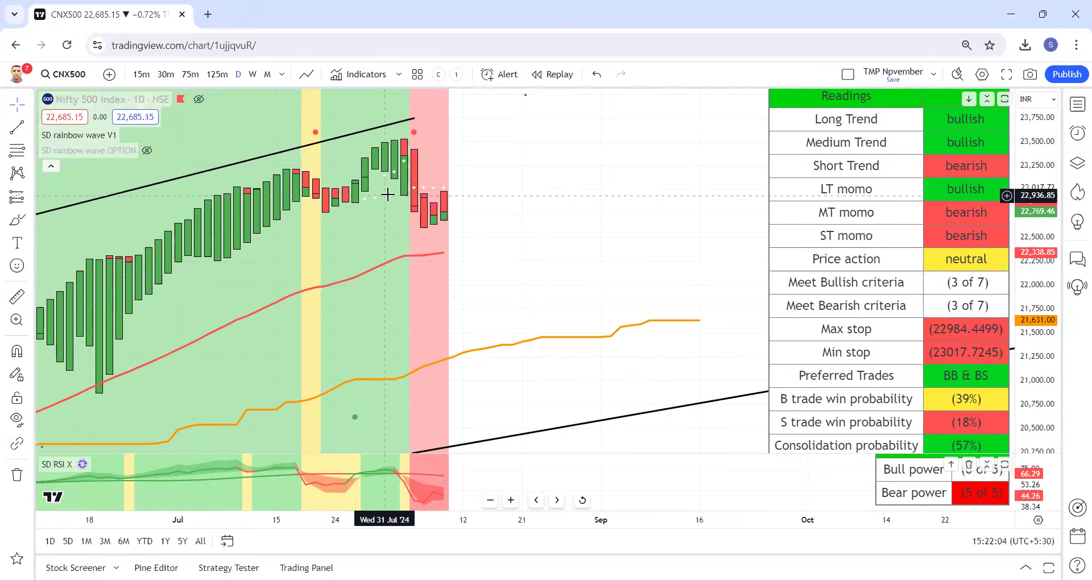
mouse_move(369, 209)
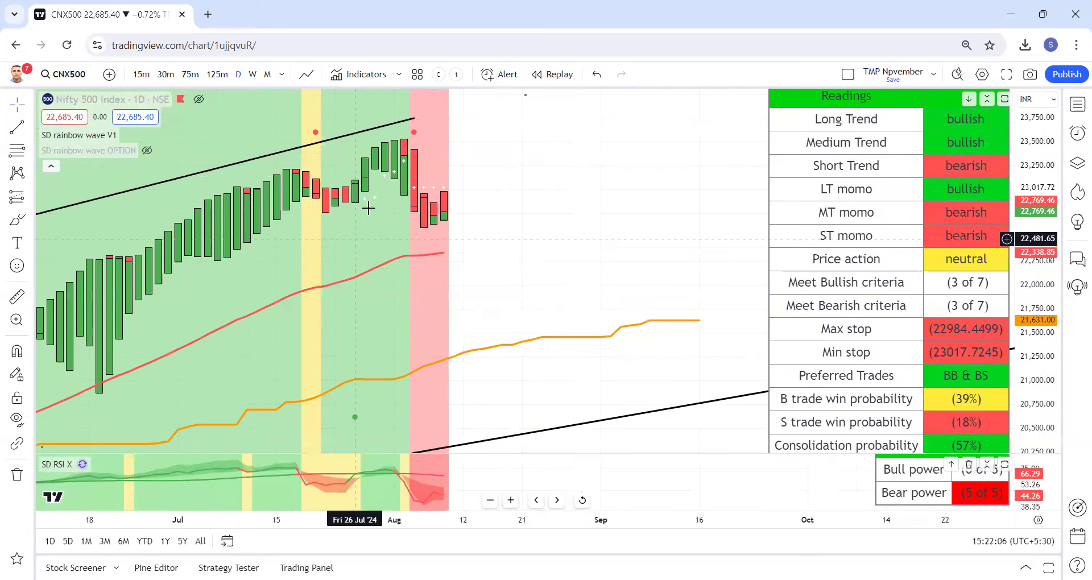
mouse_move(539, 148)
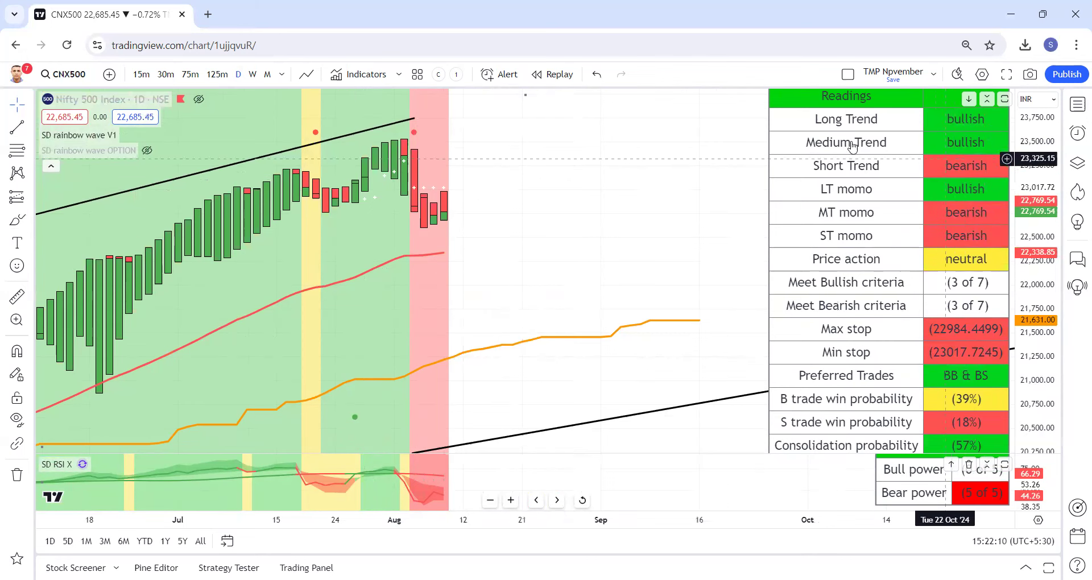
mouse_move(691, 323)
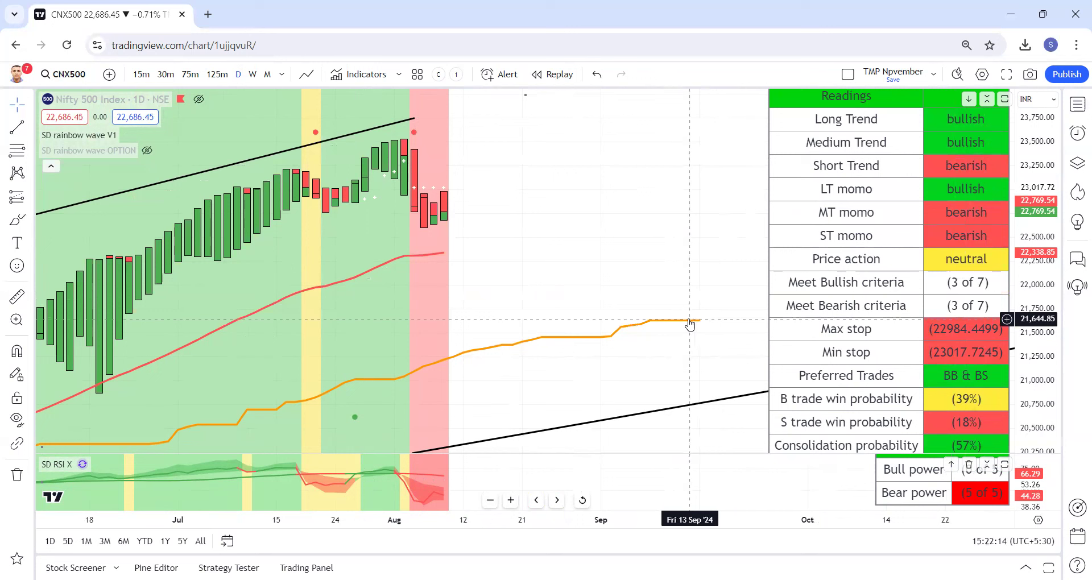
mouse_move(689, 318)
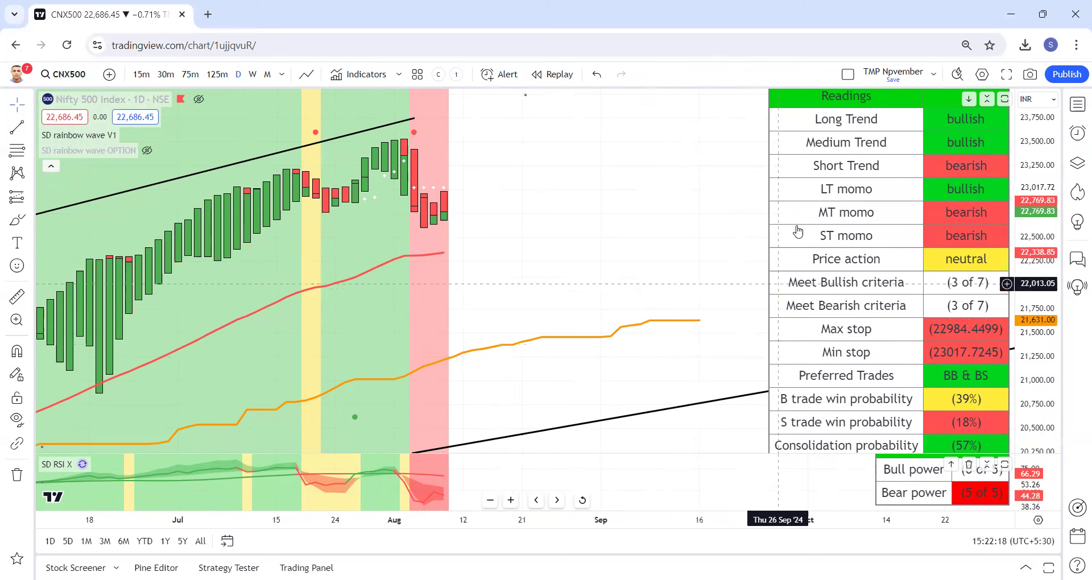
mouse_move(790, 157)
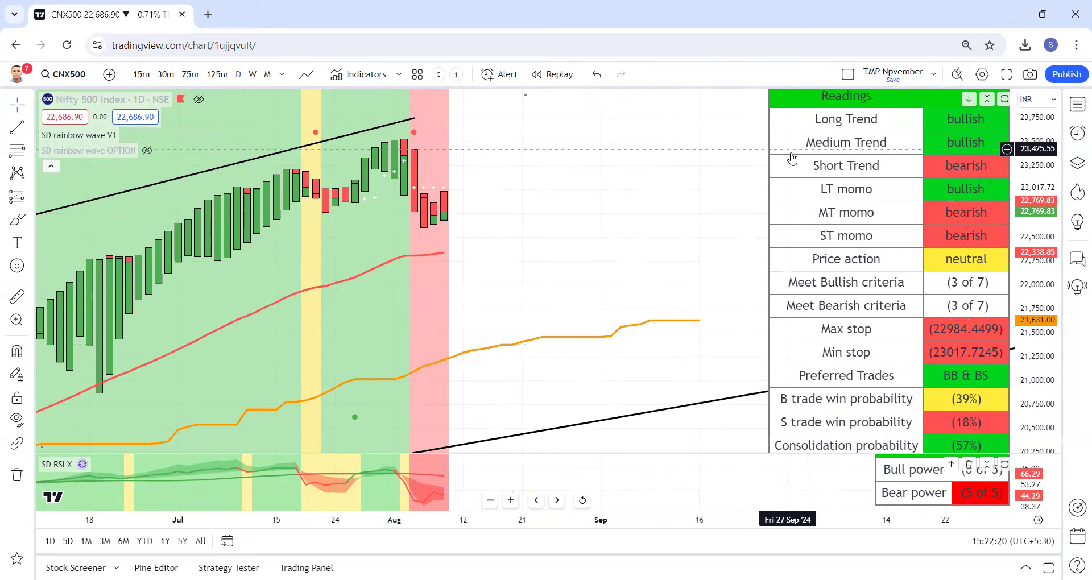
mouse_move(548, 278)
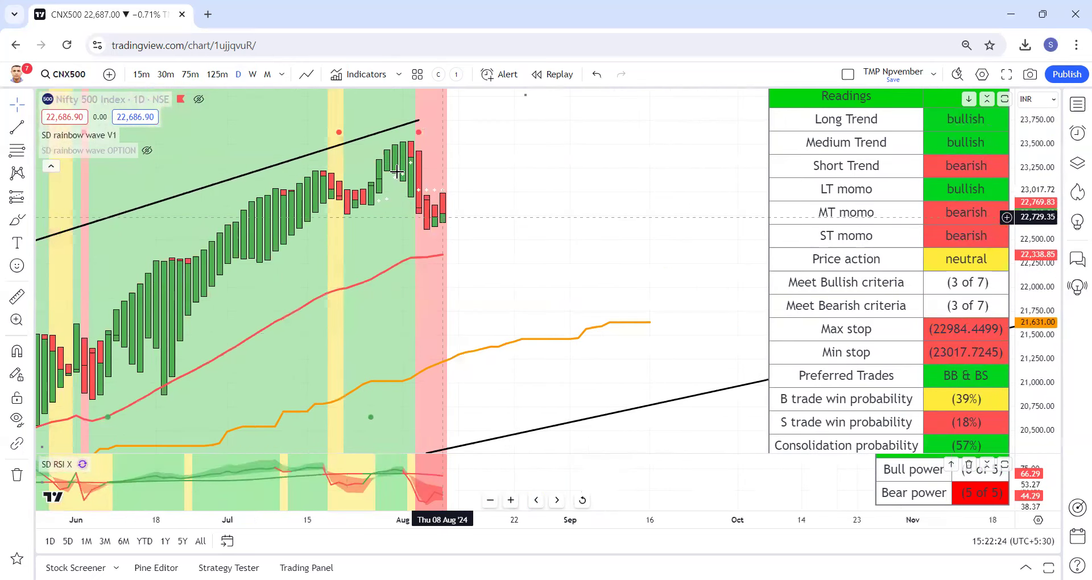
mouse_move(500, 207)
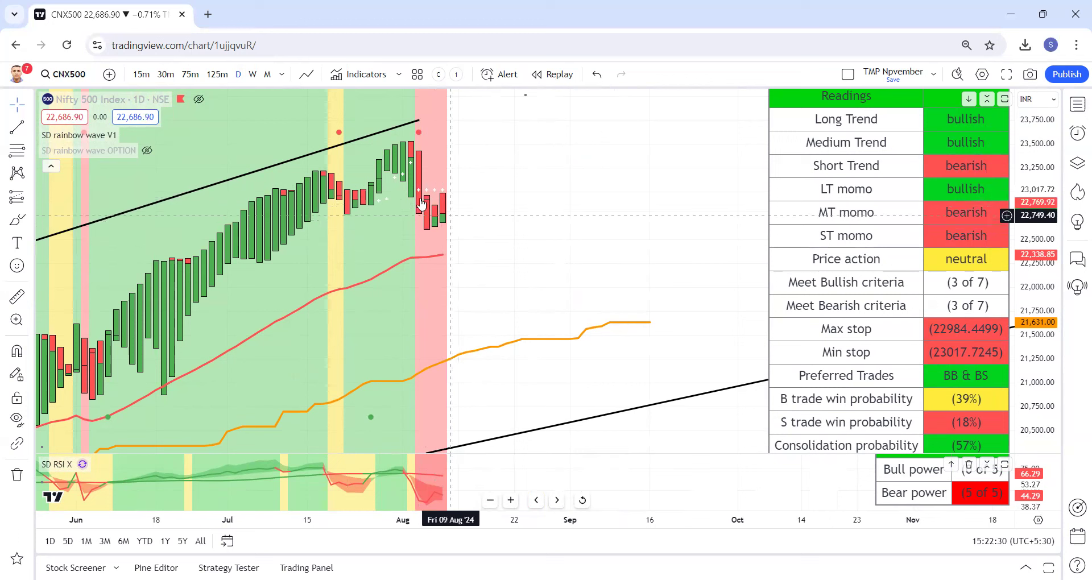
mouse_move(443, 227)
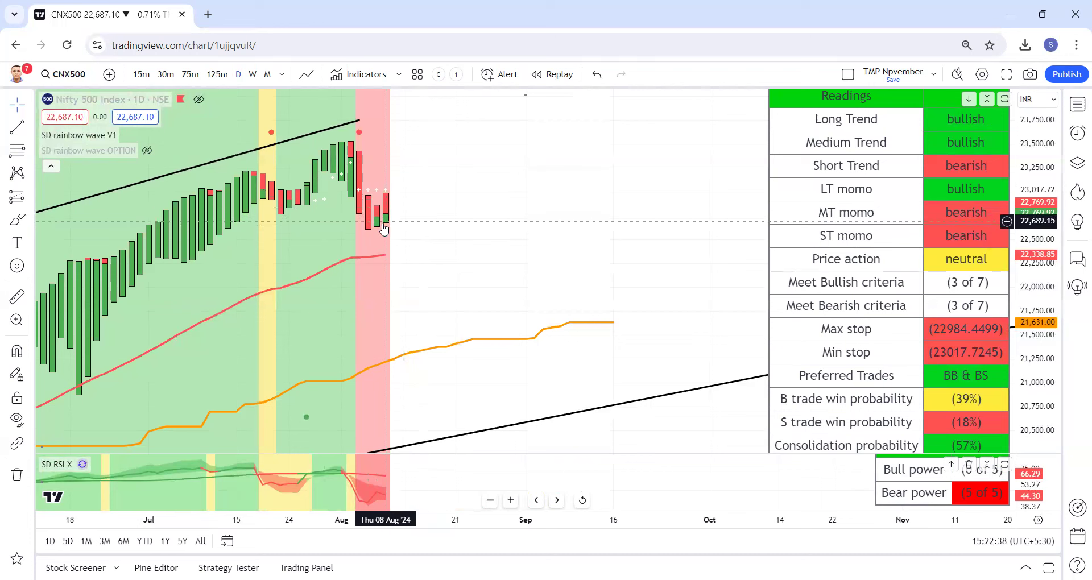
mouse_move(397, 214)
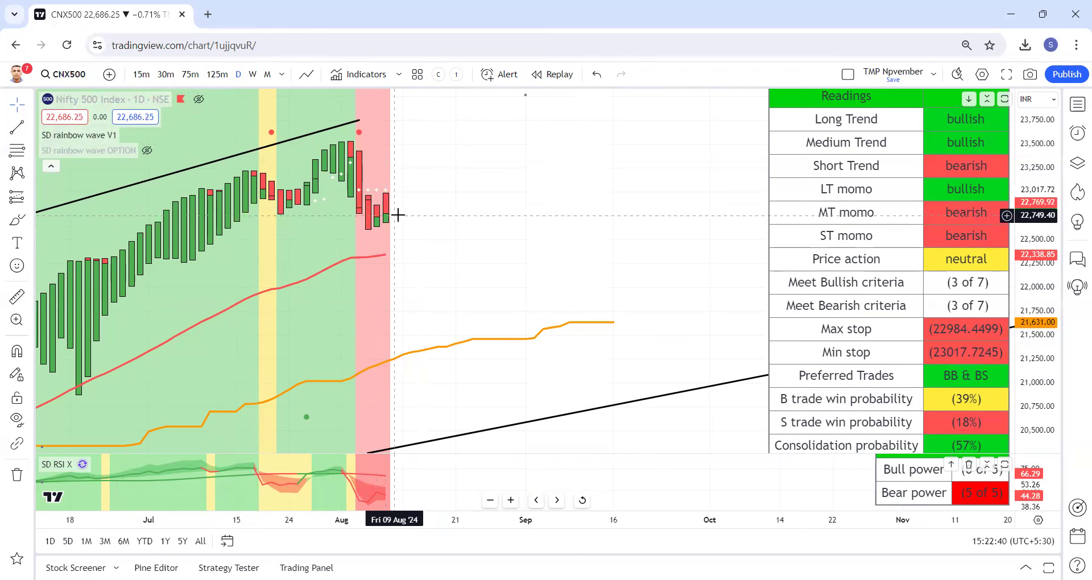